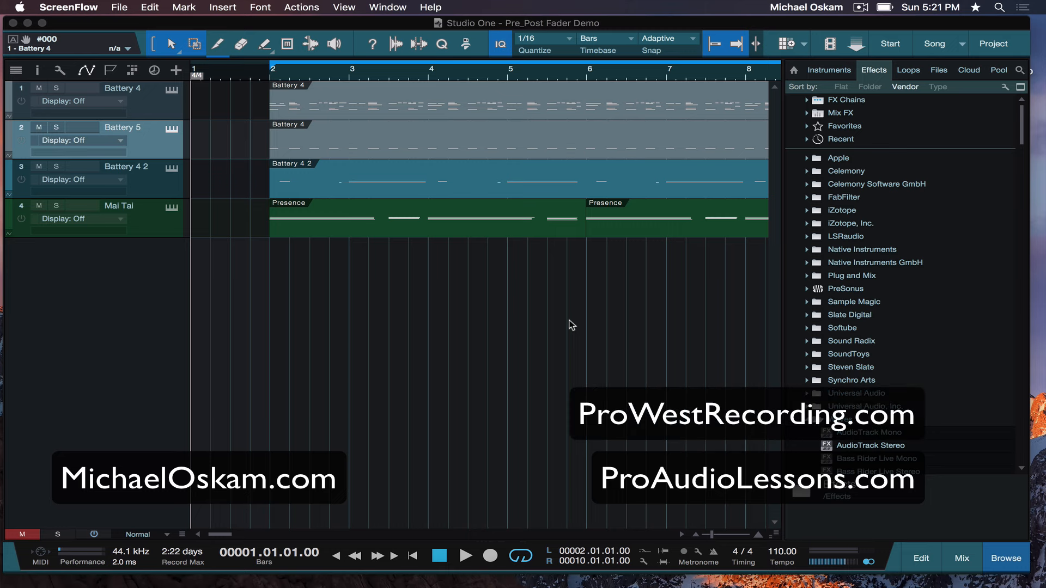
mouse_move(1031, 573)
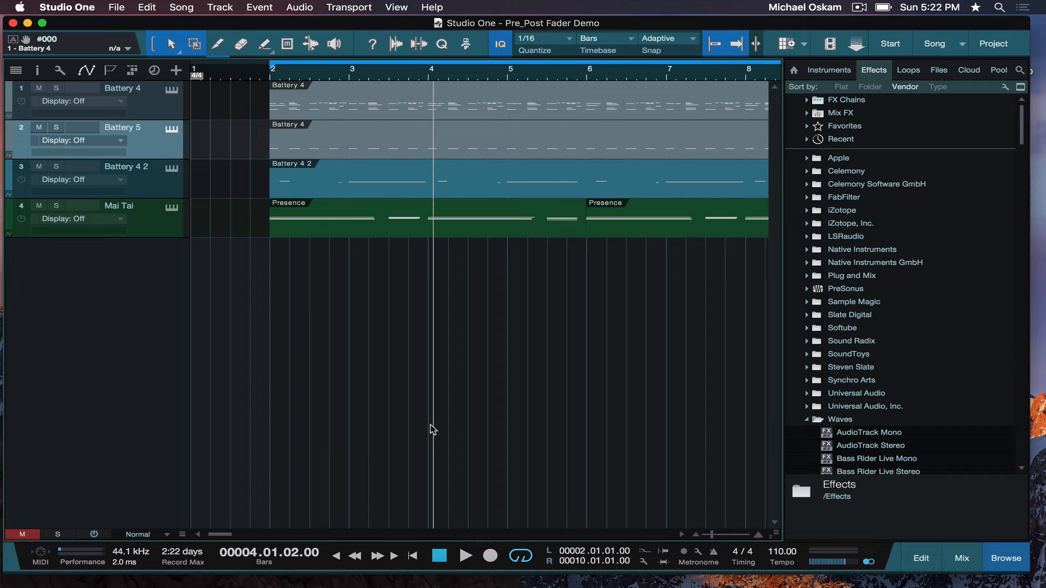
mouse_move(427, 320)
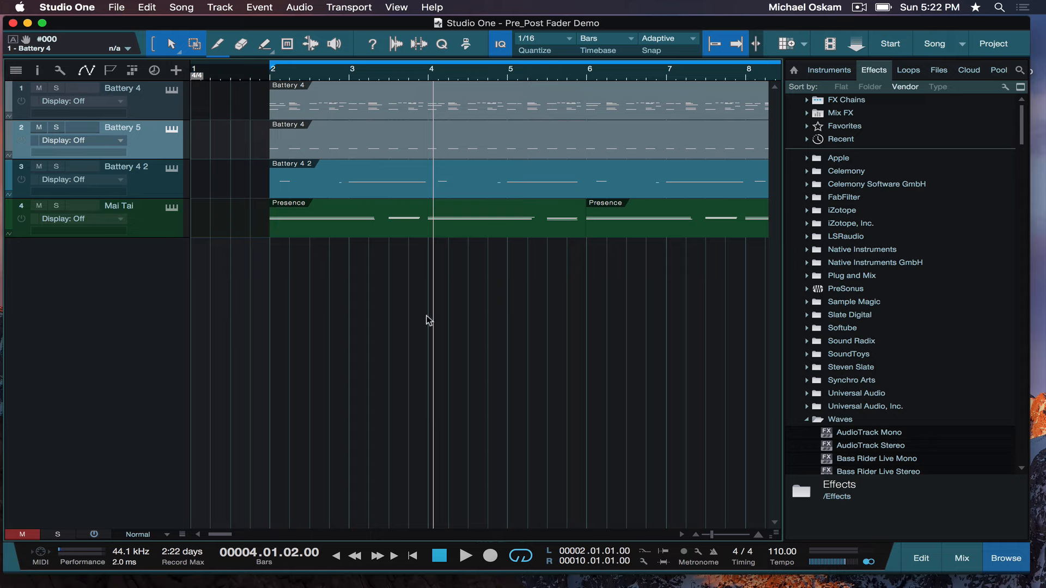
mouse_move(262, 80)
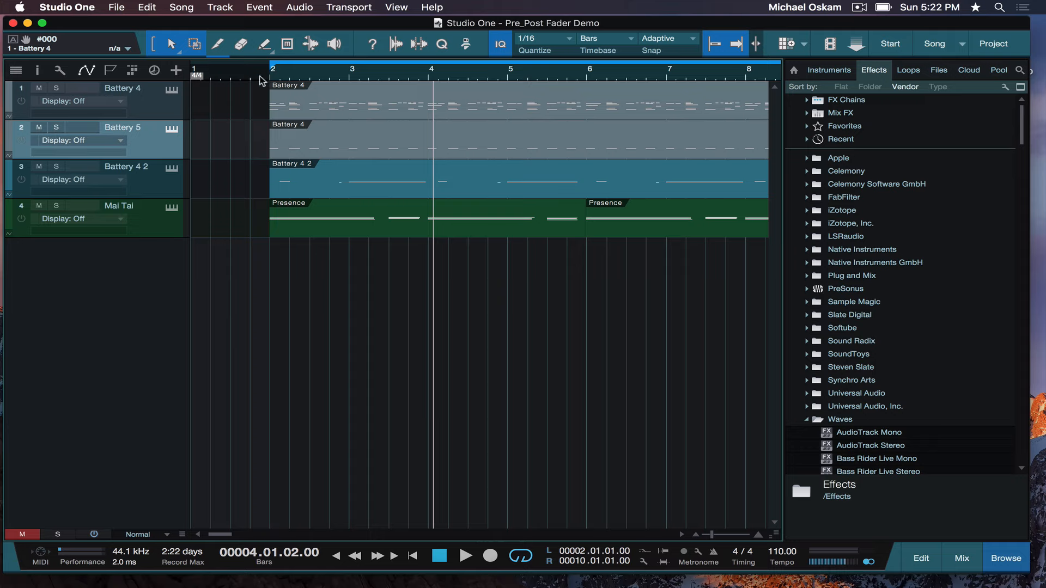
Hide the effects browser and play the four-track beat from the start.
click(271, 70)
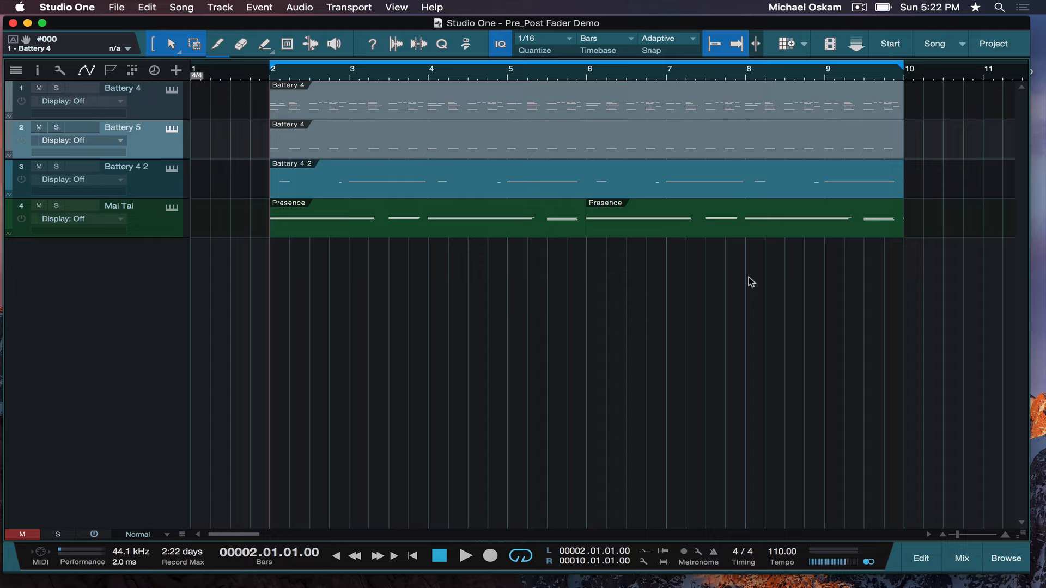
click(464, 555)
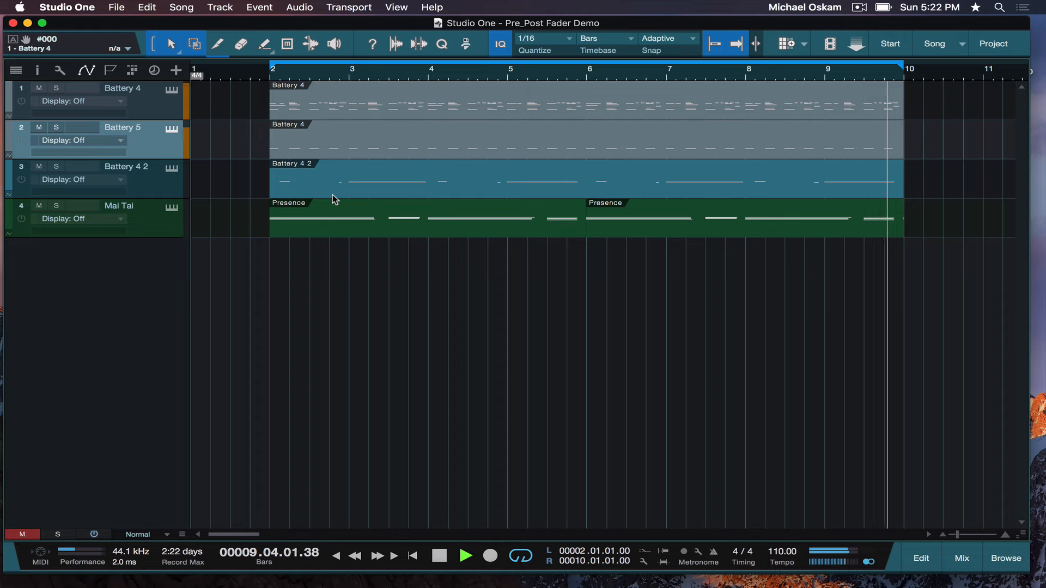
Audition the Battery 4 kit soloed, then the Battery 5 kick soloed.
click(439, 555)
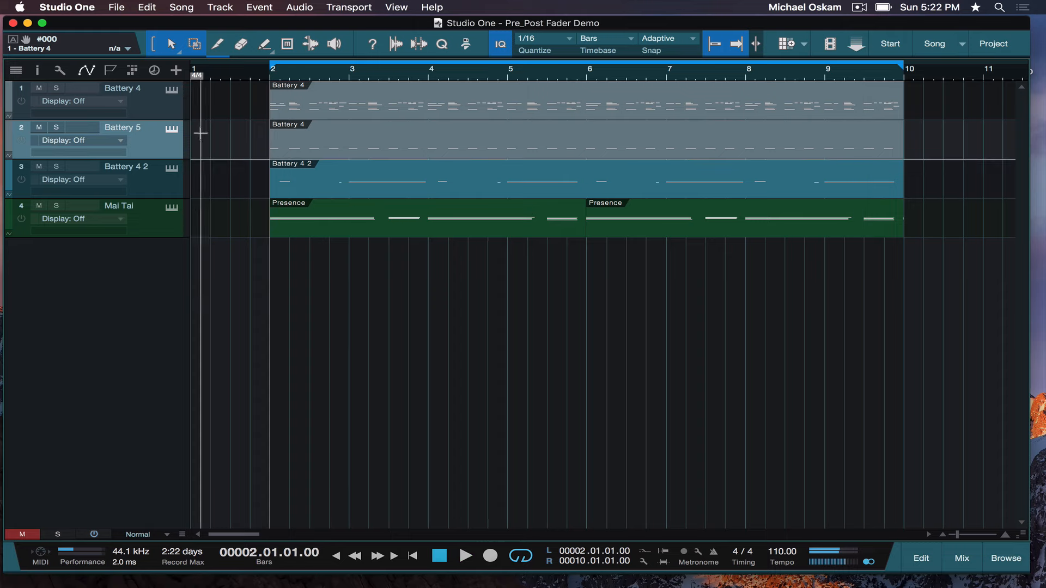
click(57, 88)
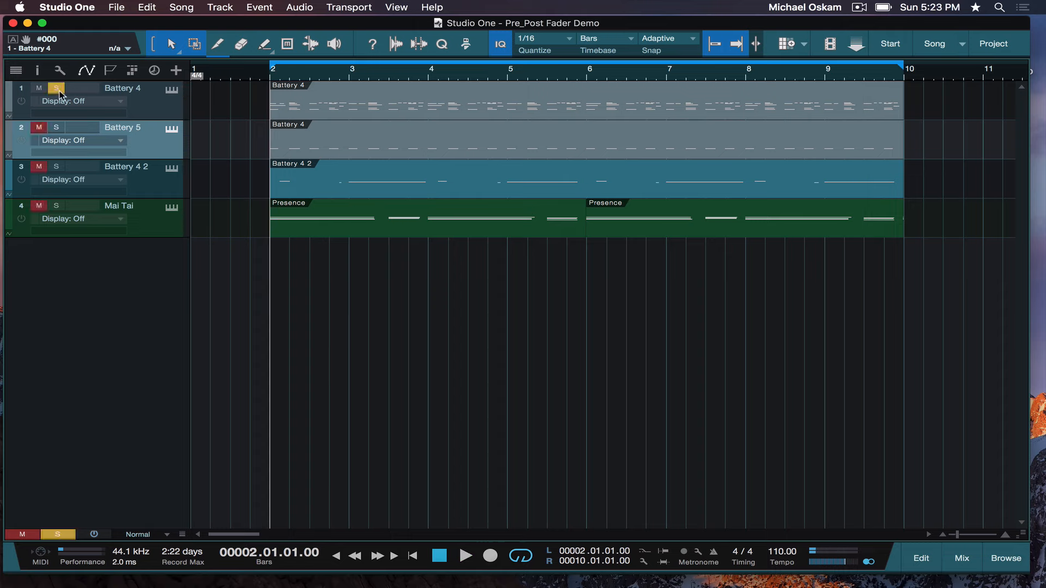
mouse_move(170, 92)
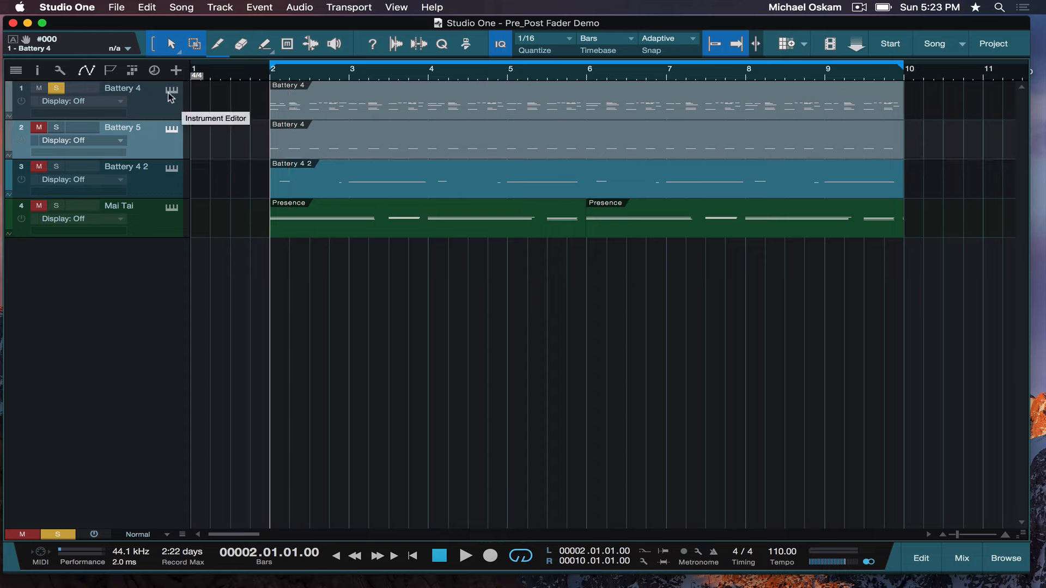
click(465, 555)
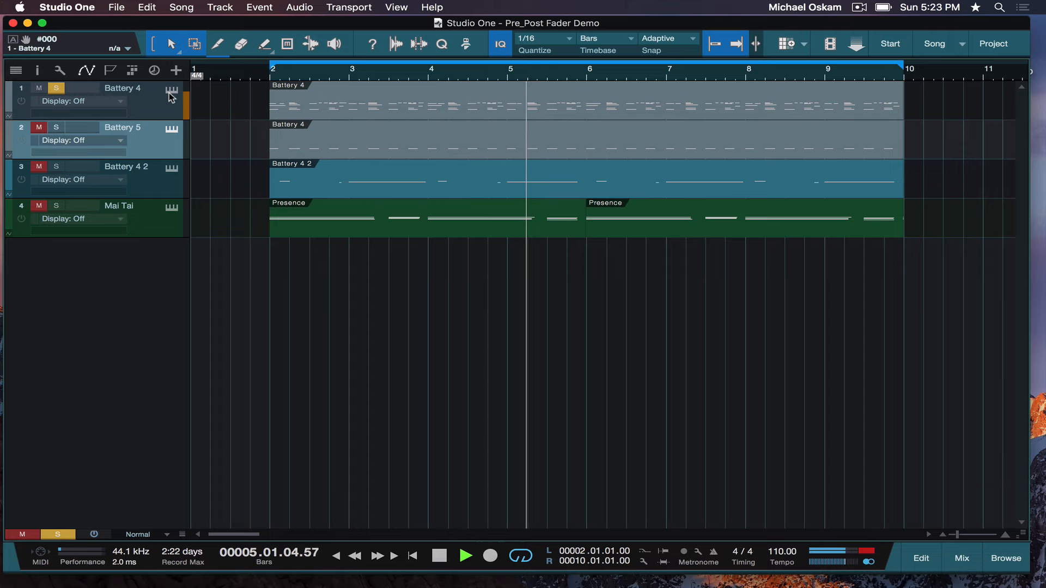
click(464, 555)
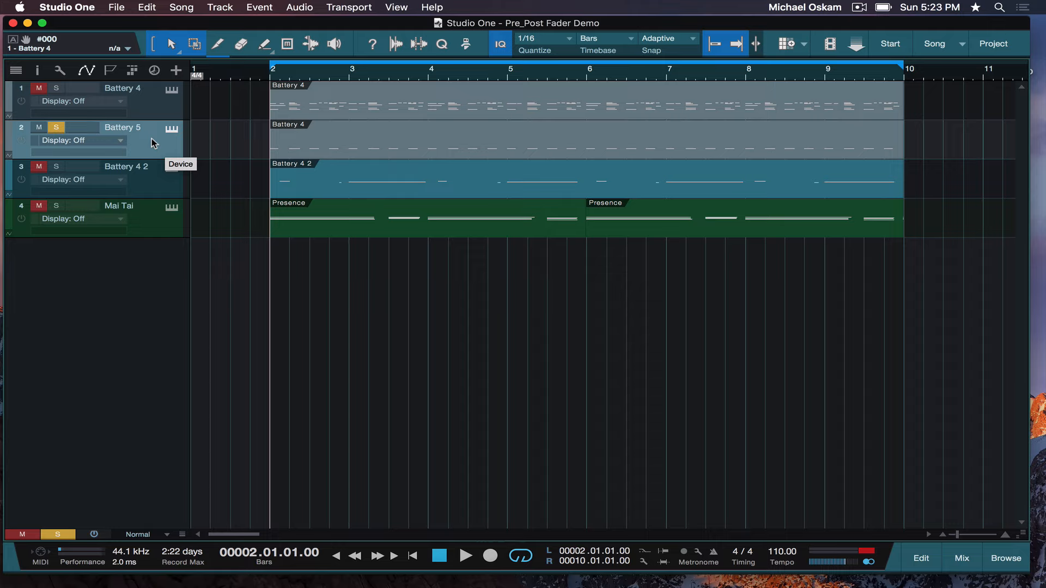
click(464, 556)
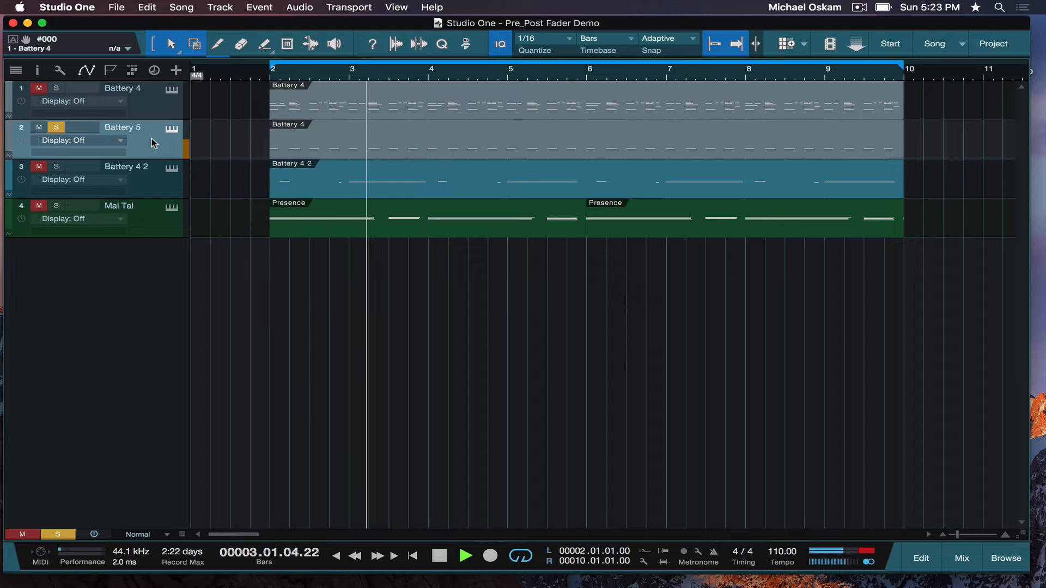
Stop playback after auditioning Mai Tai soloed, then bring up the mixing console.
click(439, 556)
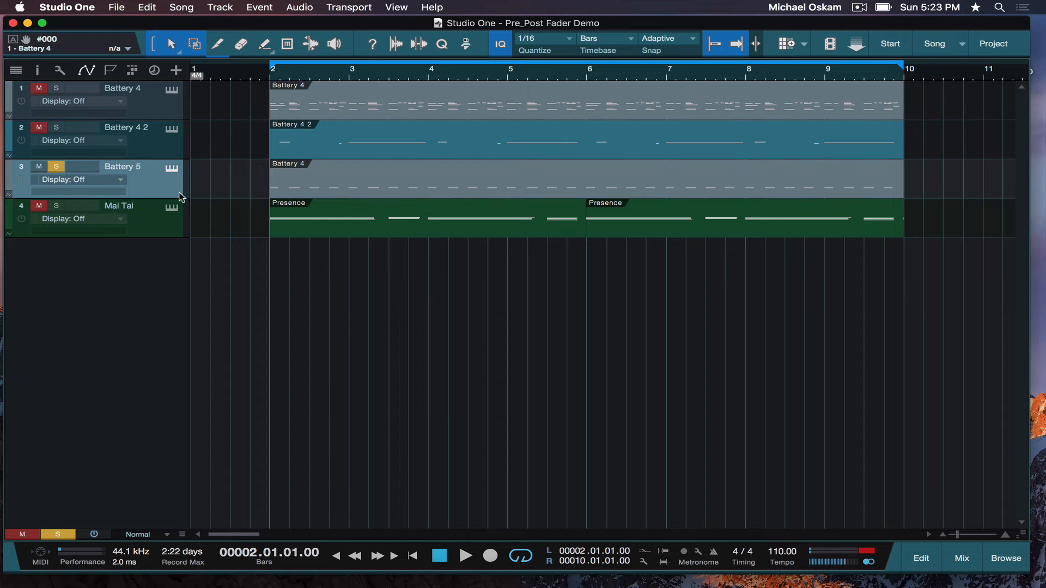
mouse_move(129, 212)
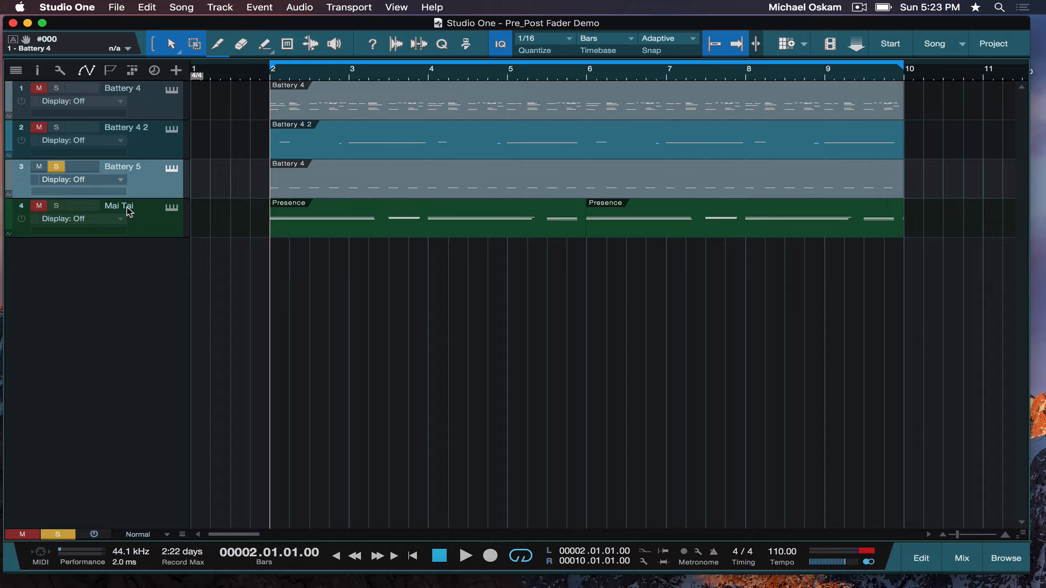
mouse_move(65, 206)
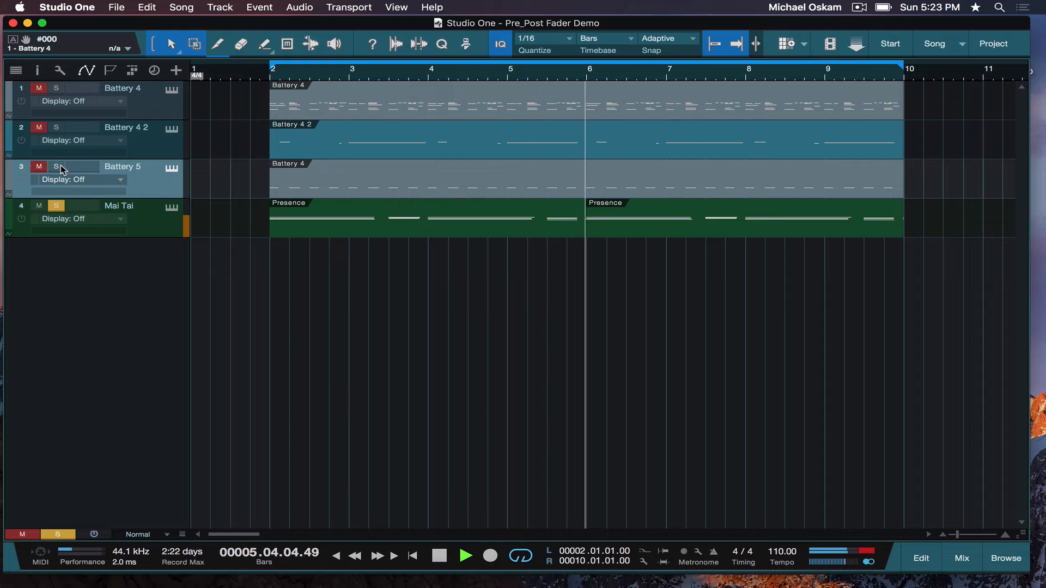
click(465, 555)
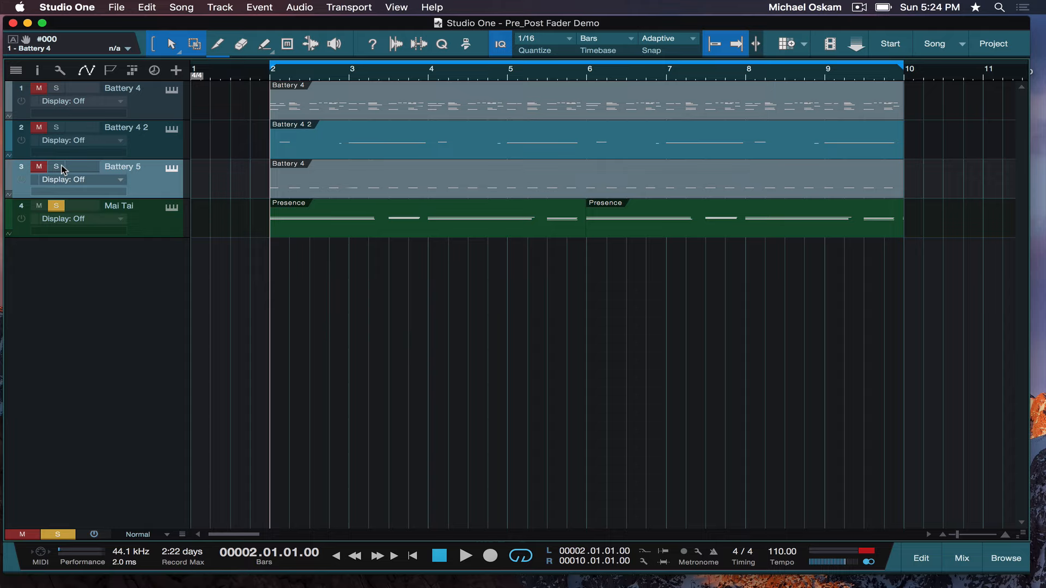
click(960, 558)
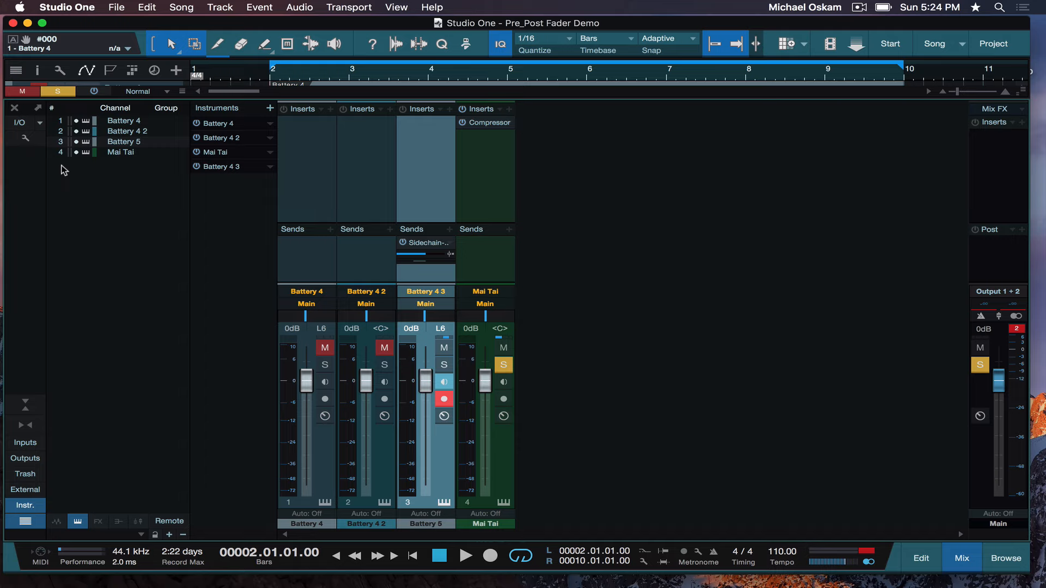
mouse_move(179, 132)
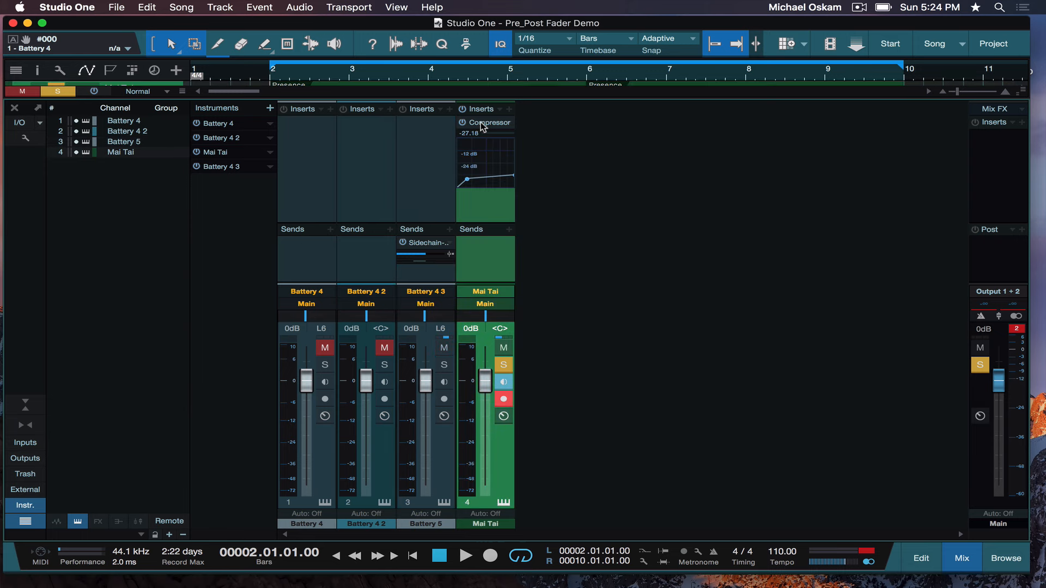
double_click(489, 122)
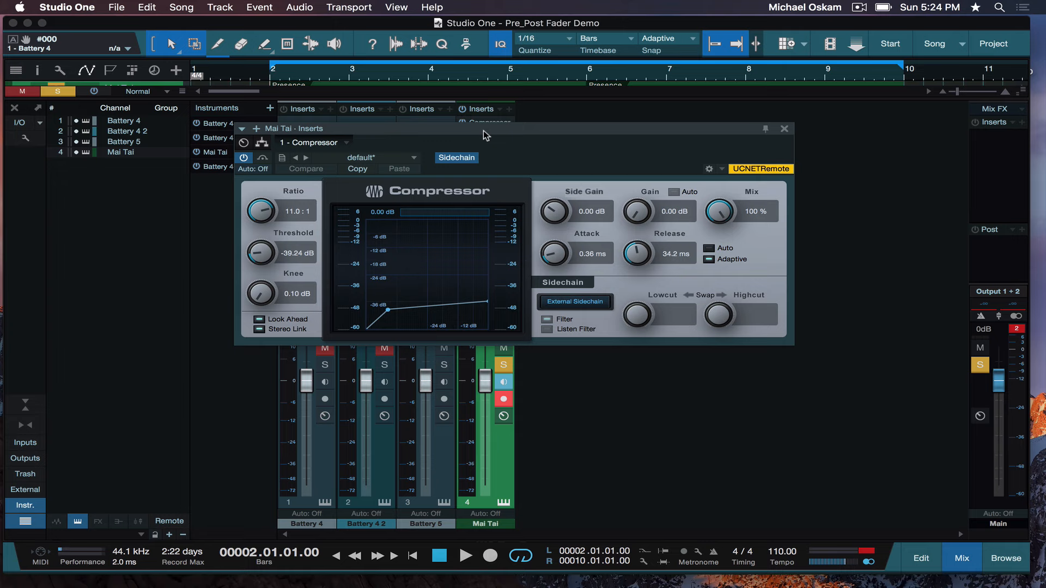
mouse_move(454, 164)
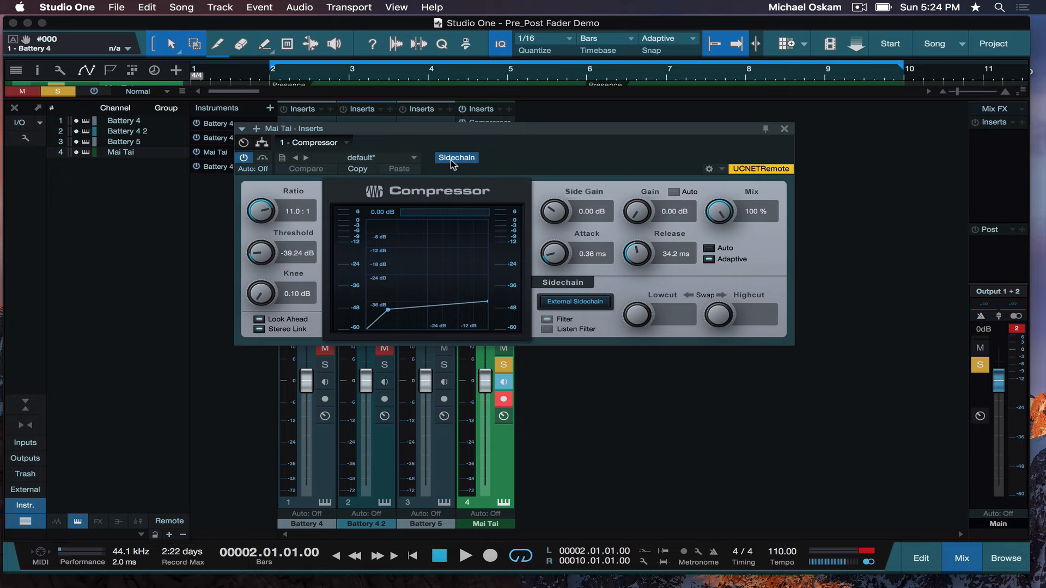
mouse_move(455, 149)
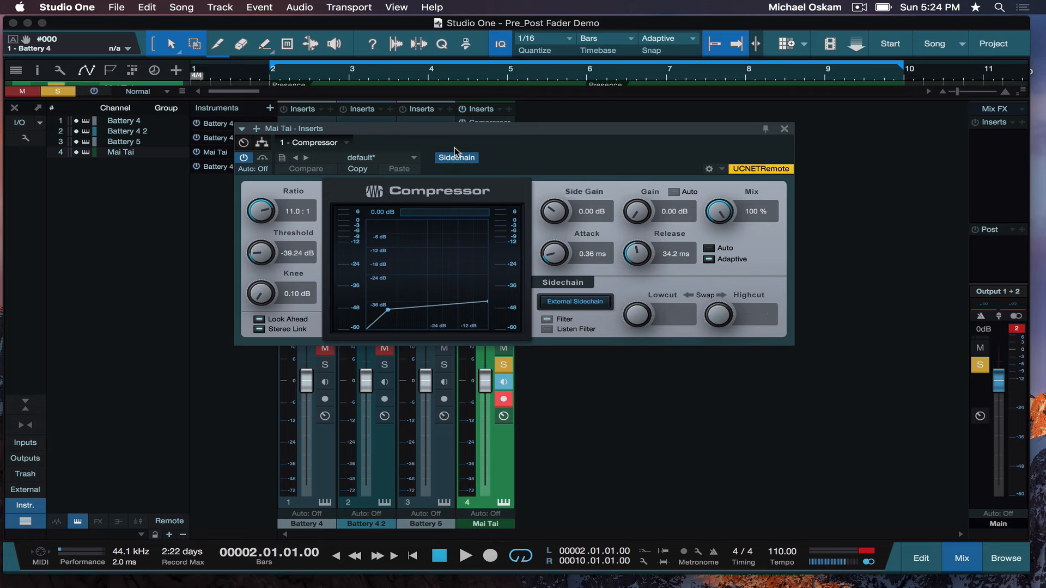
mouse_move(458, 149)
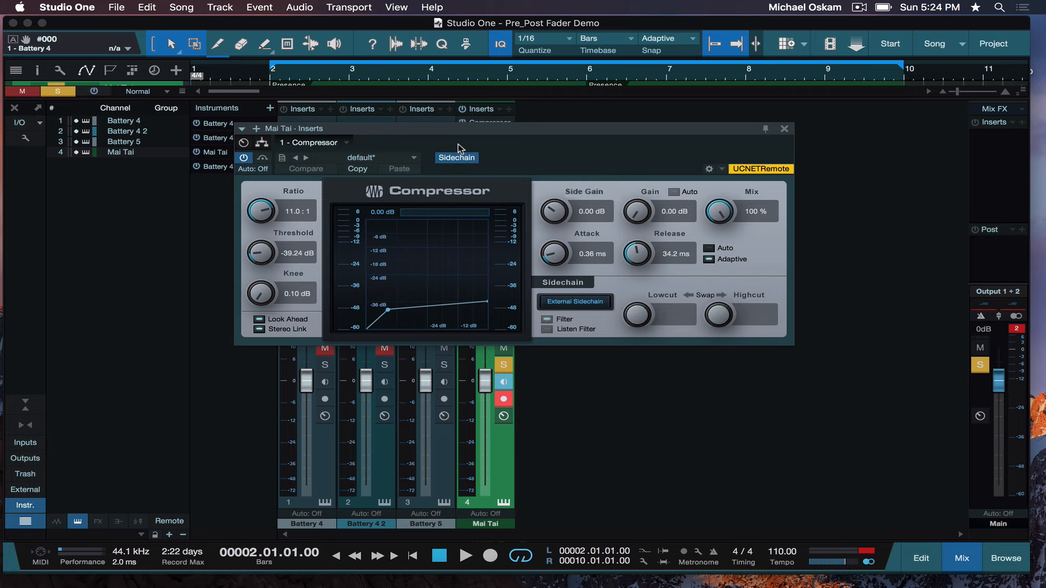
drag(461, 129, 514, 148)
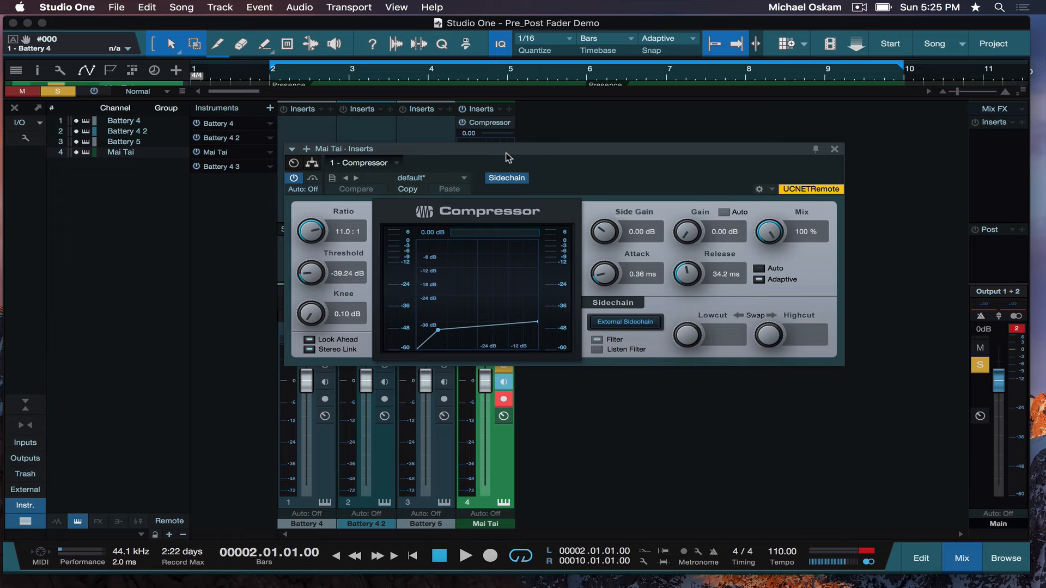
mouse_move(835, 153)
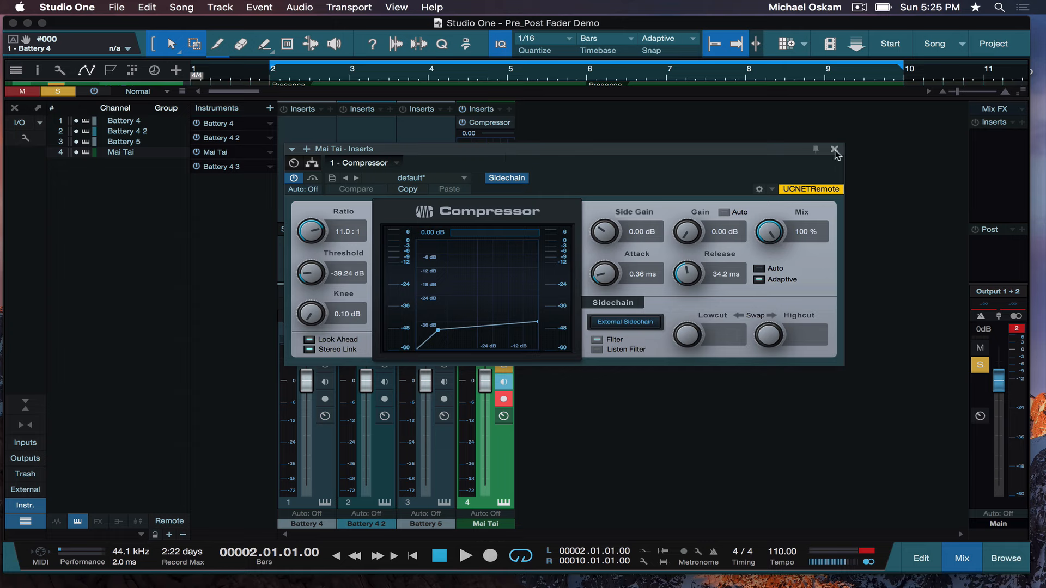
mouse_move(693, 158)
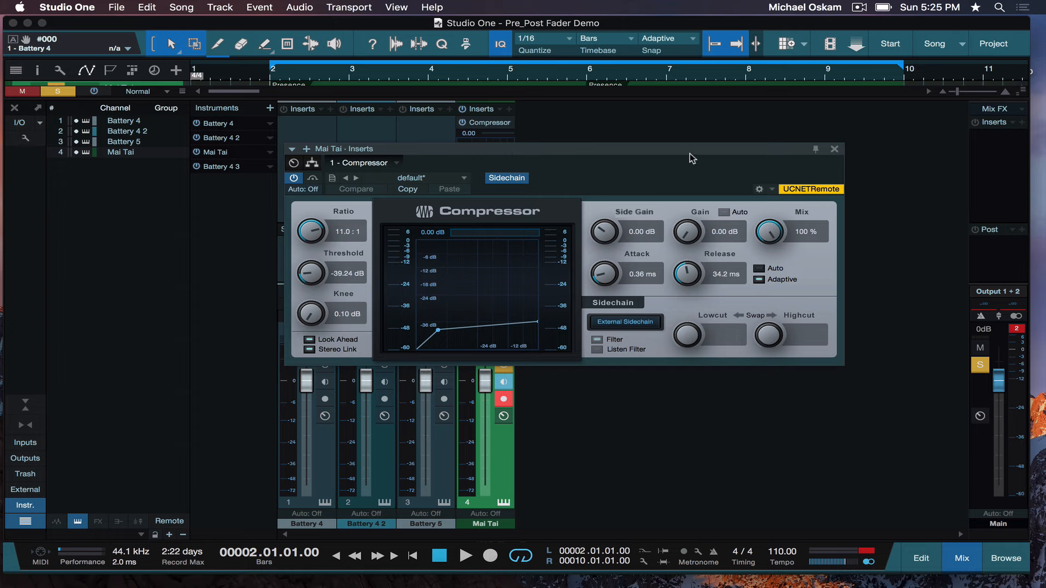
click(833, 149)
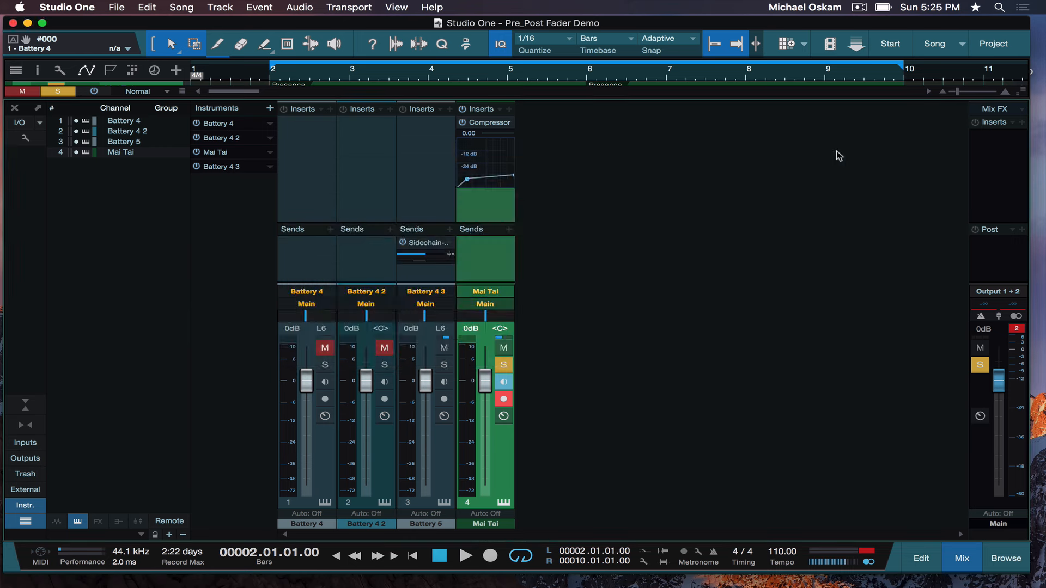
mouse_move(673, 201)
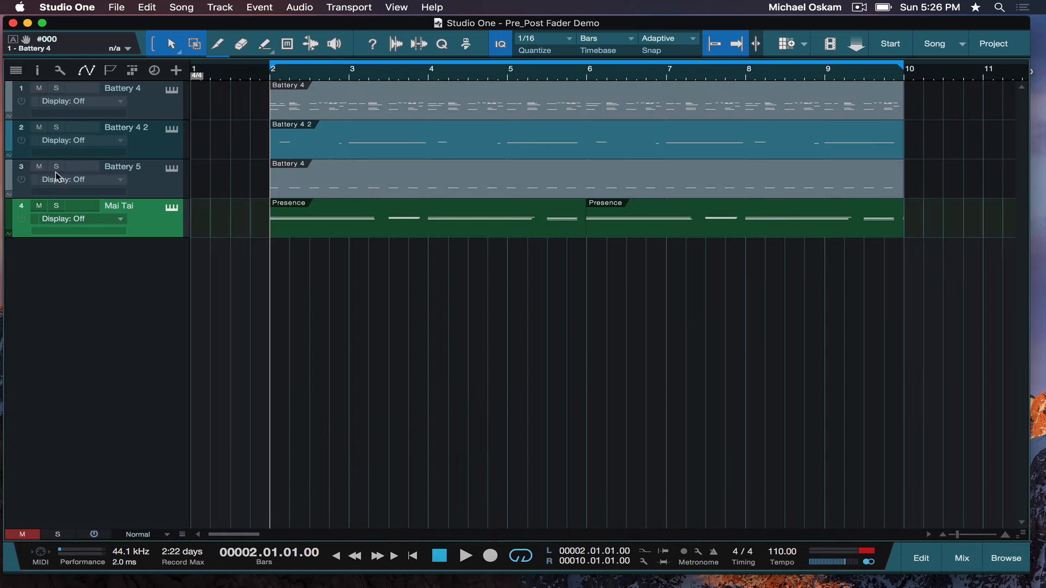
Solo only the Battery 5 kick track and show it in the mixer.
click(464, 555)
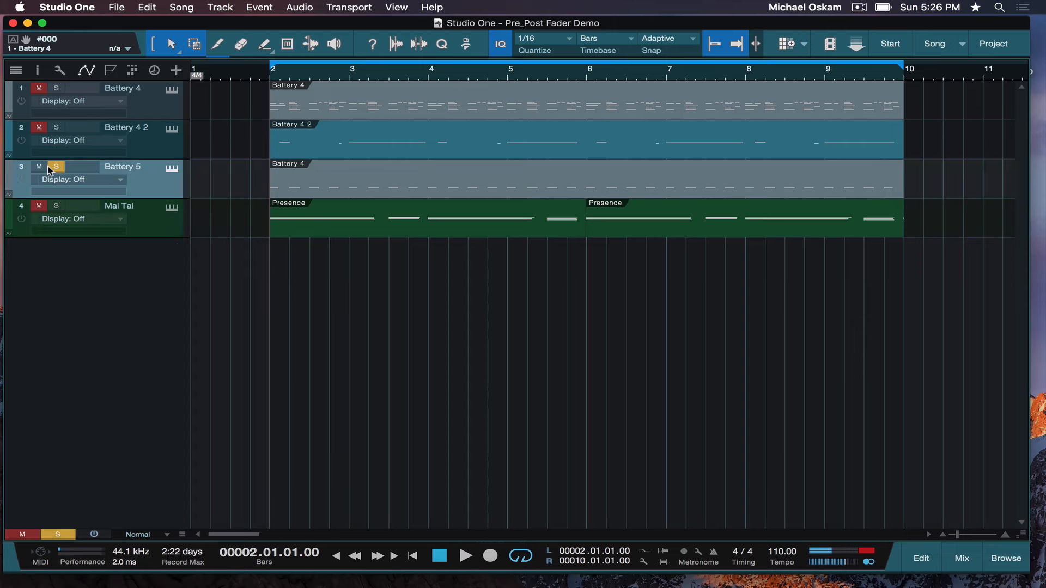
click(961, 559)
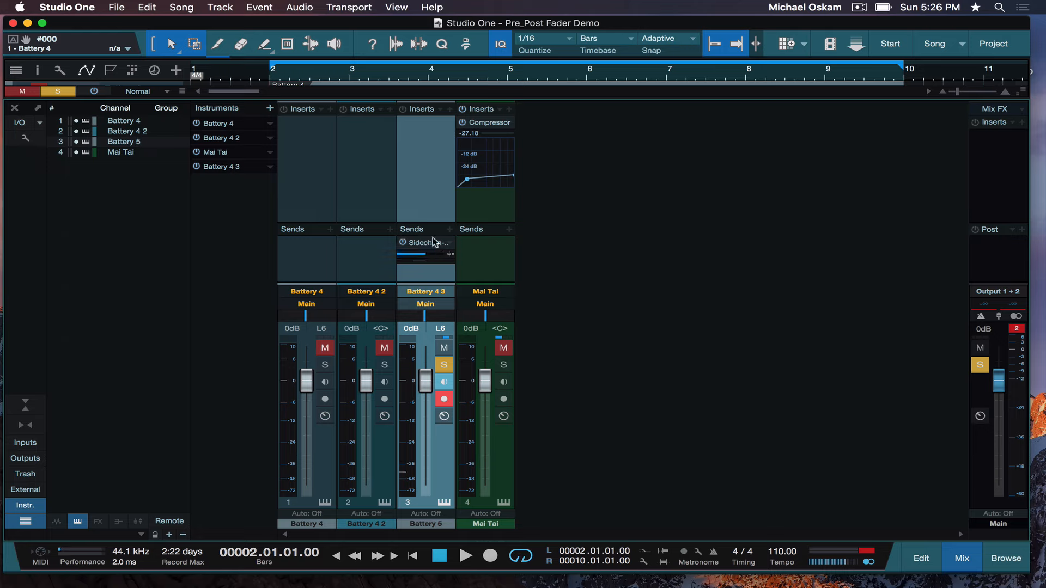
mouse_move(456, 250)
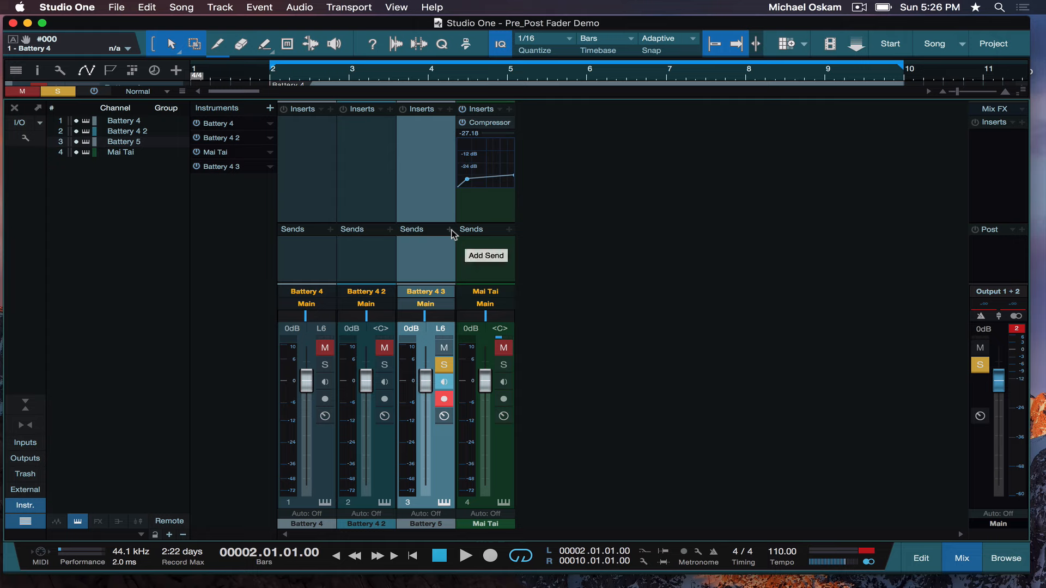
Add a Battery 5 send to Sidechain - Mai Tai - Inserts - 1 - Compressor.
click(486, 255)
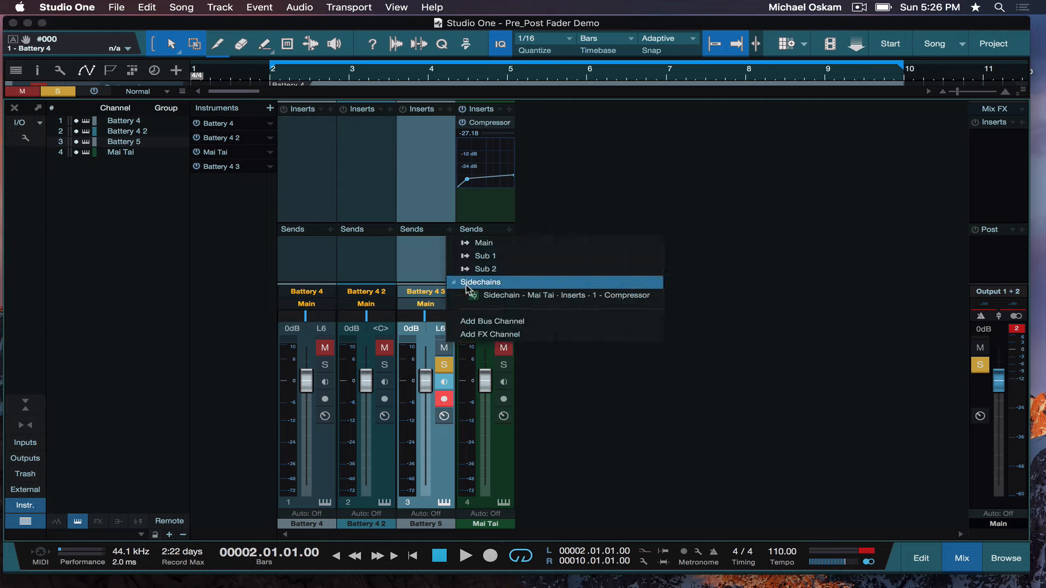
mouse_move(477, 295)
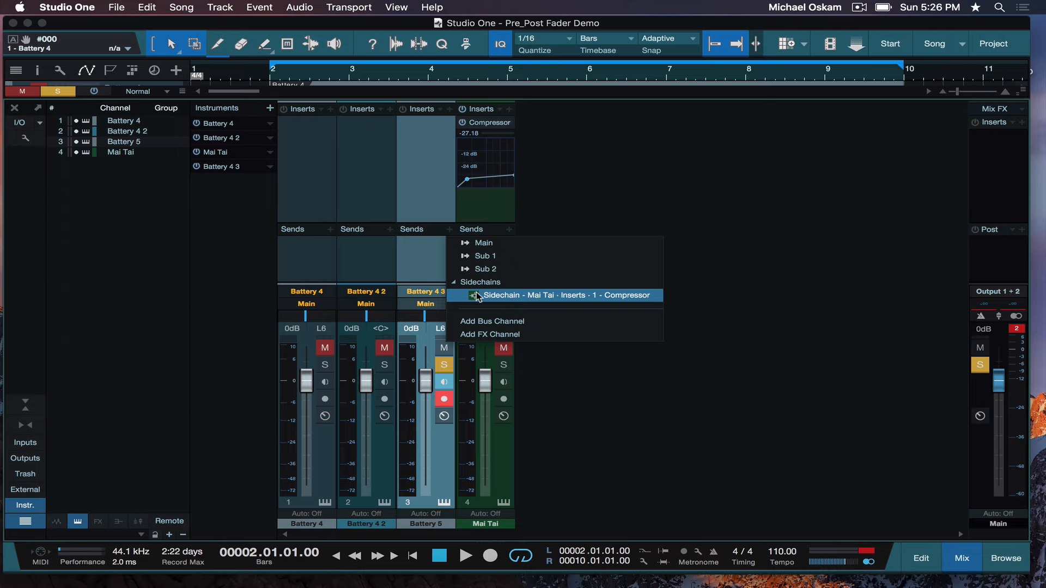
mouse_move(566, 302)
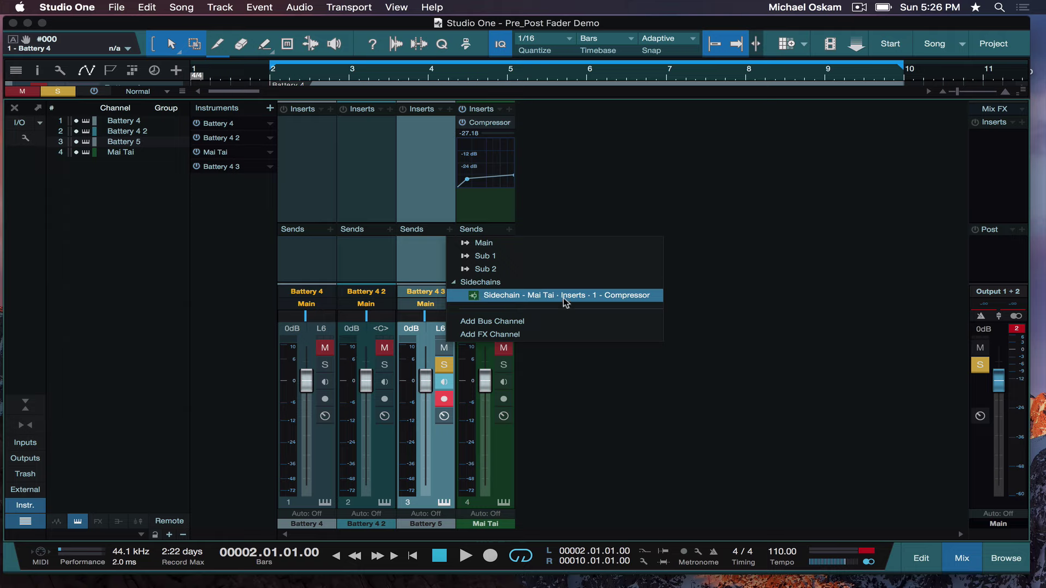
click(567, 295)
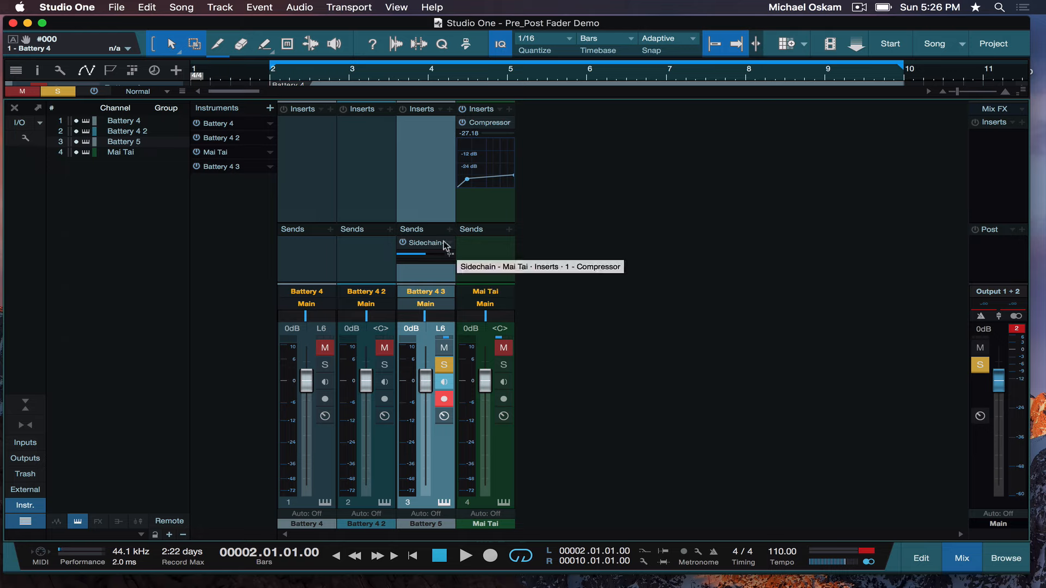
mouse_move(443, 243)
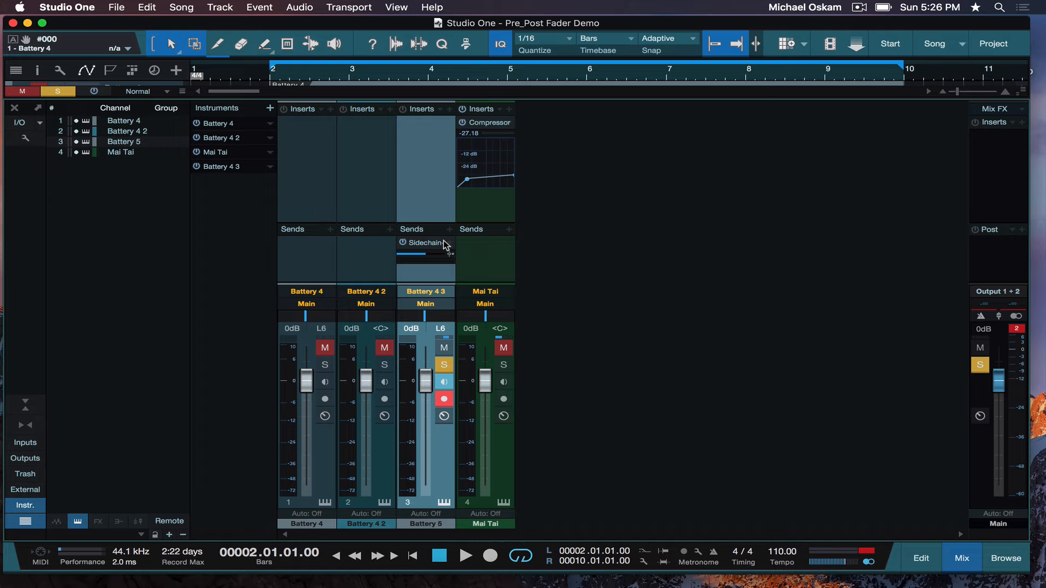
mouse_move(503, 365)
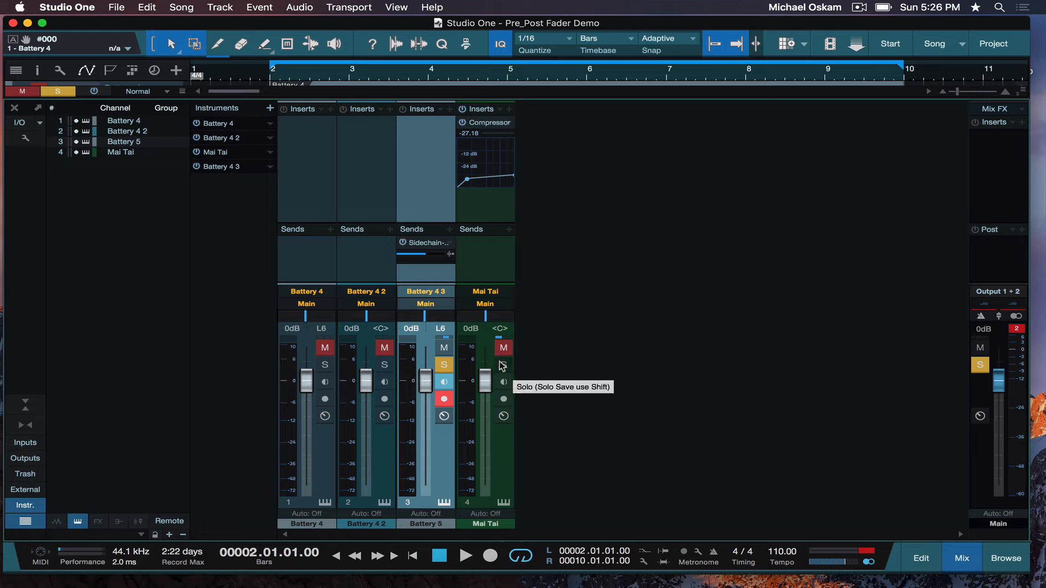
mouse_move(505, 160)
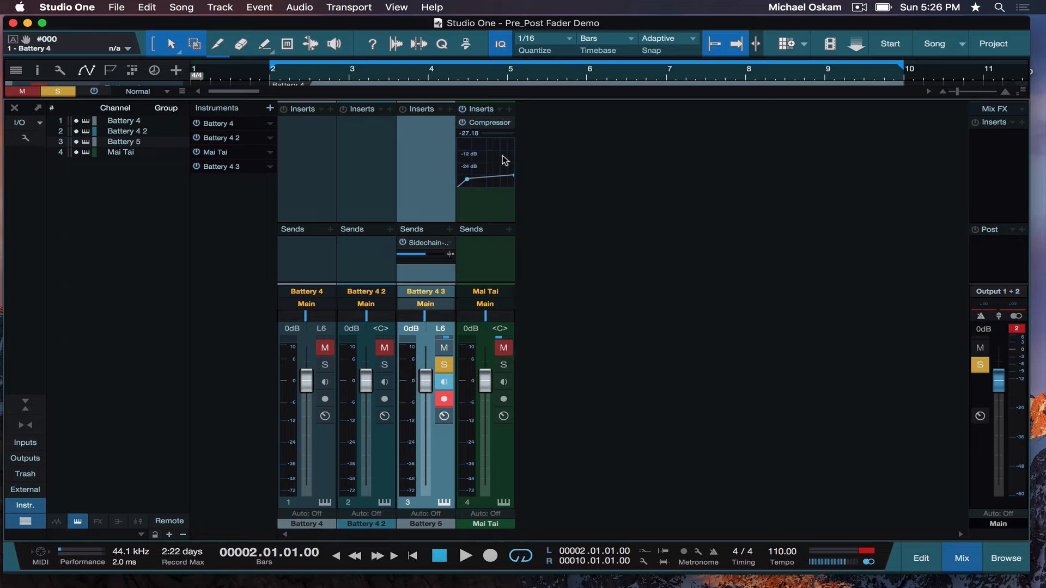
mouse_move(499, 130)
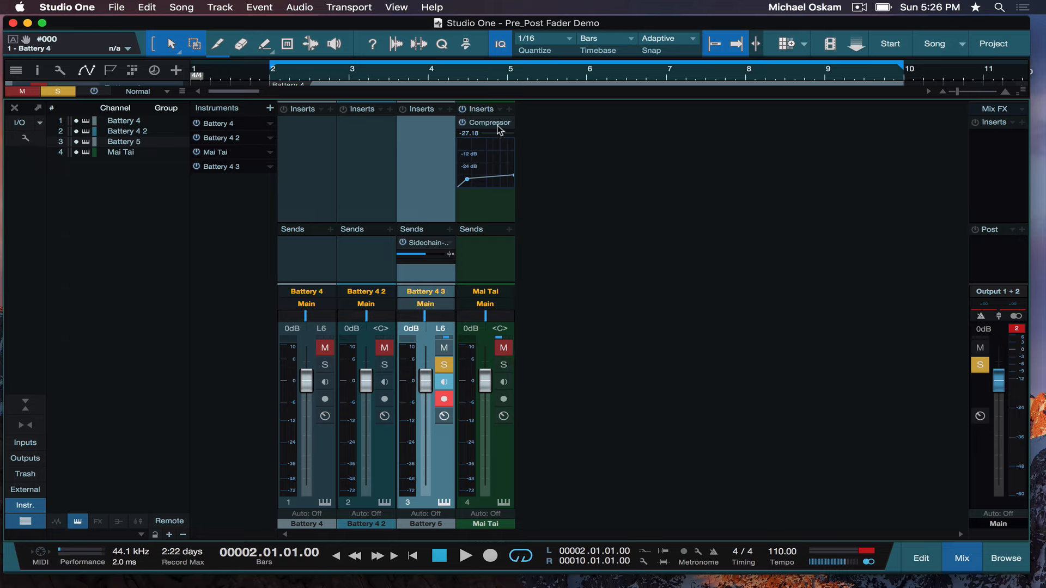
Open the Mai Tai Compressor's settings alongside the track arrangement.
double_click(490, 122)
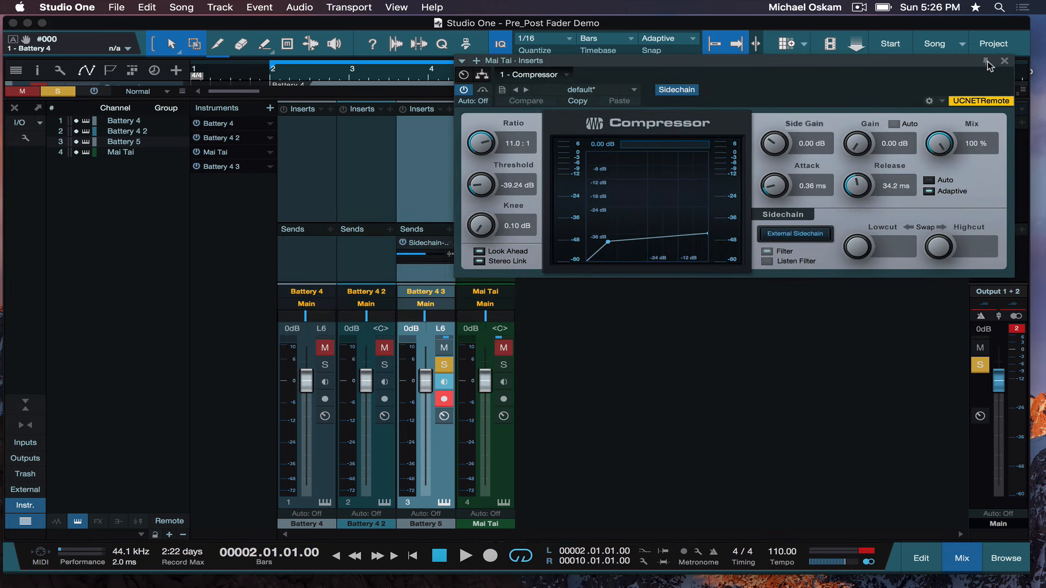
click(961, 558)
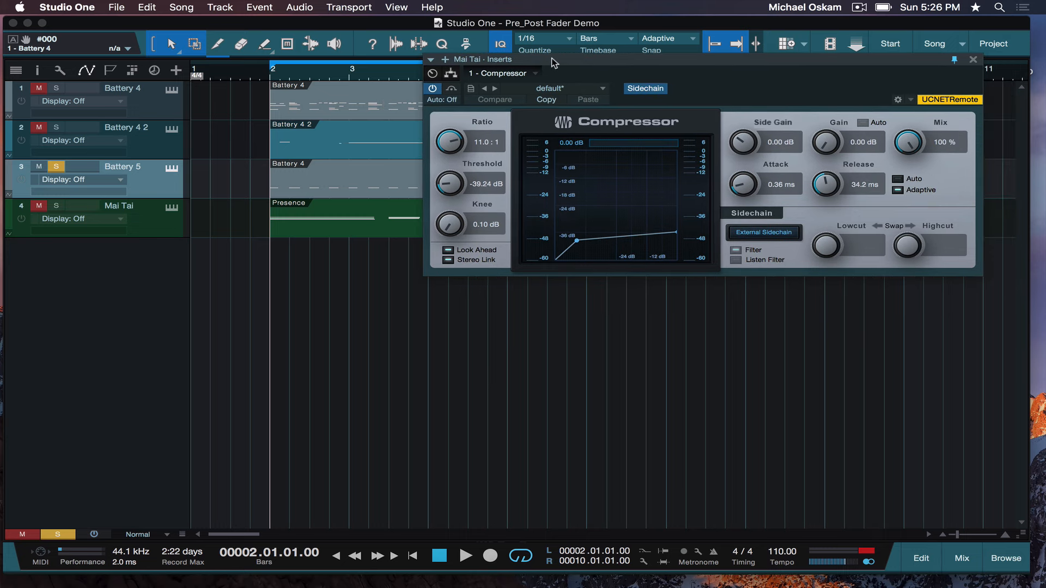
click(56, 207)
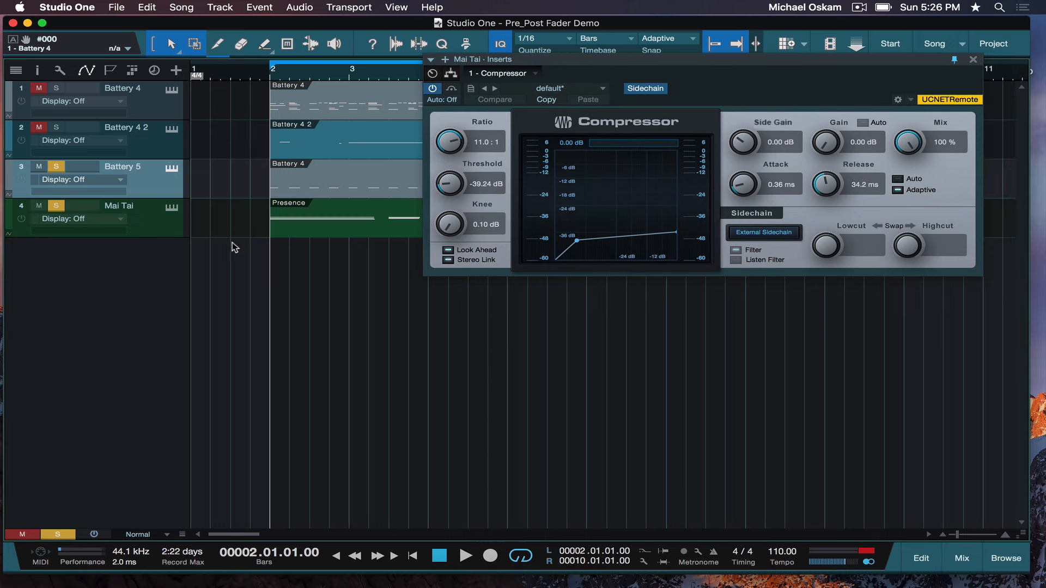
With the beat playing, set the Compressor ratio to 16.2:1 and threshold to -48 dB.
click(465, 555)
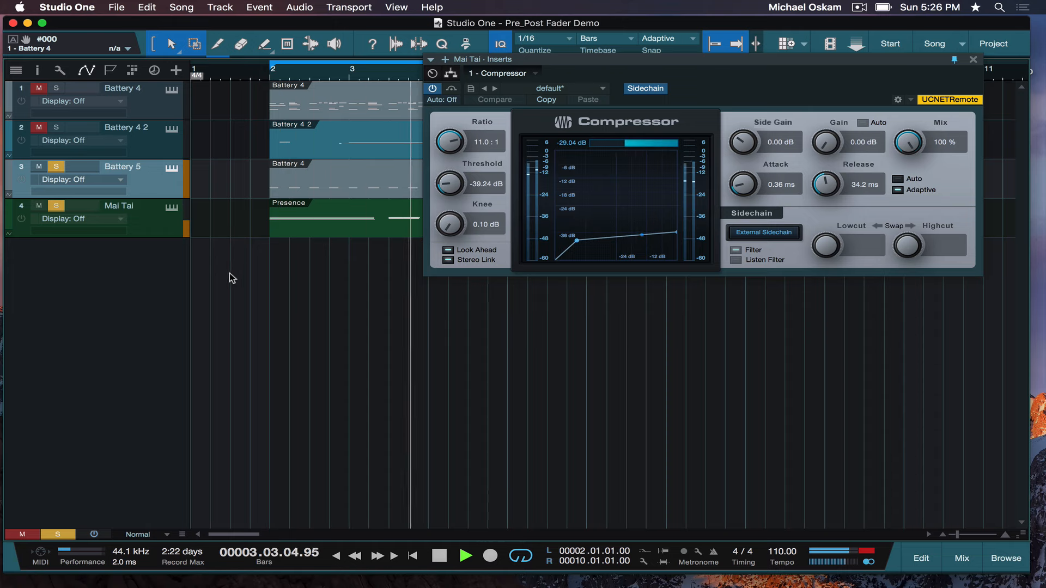
click(439, 556)
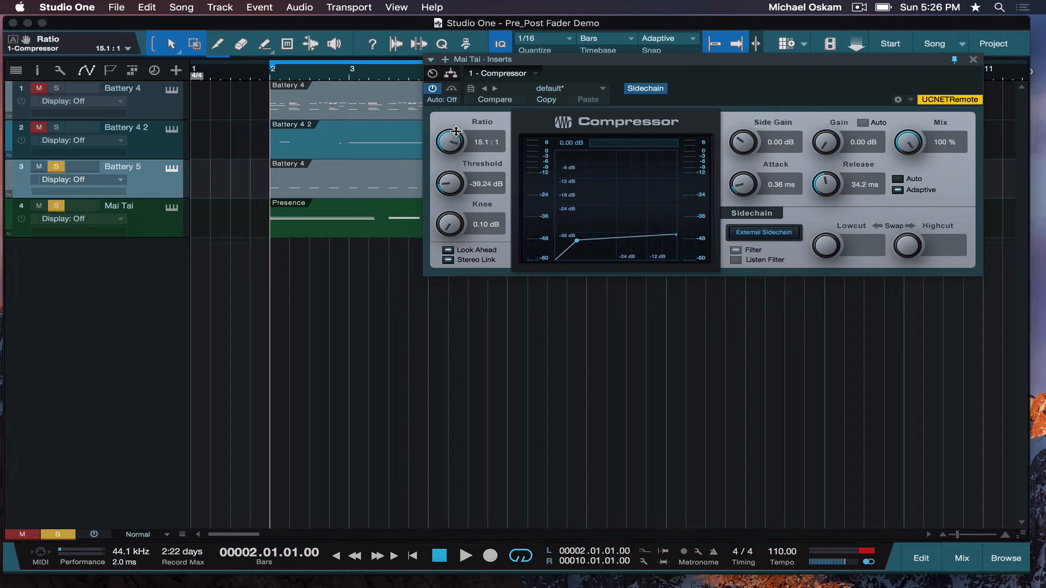
drag(449, 142, 450, 130)
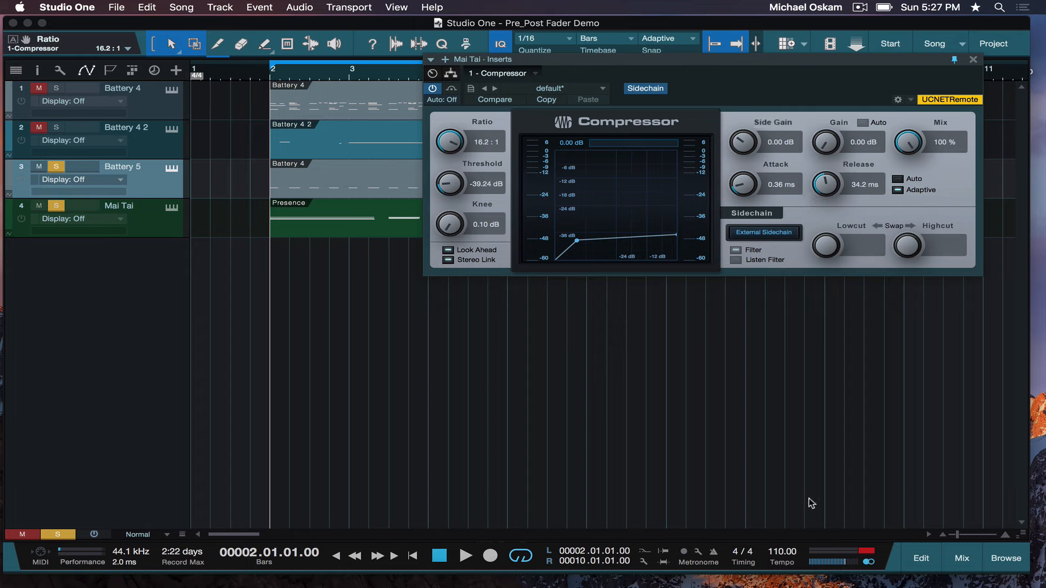
mouse_move(756, 528)
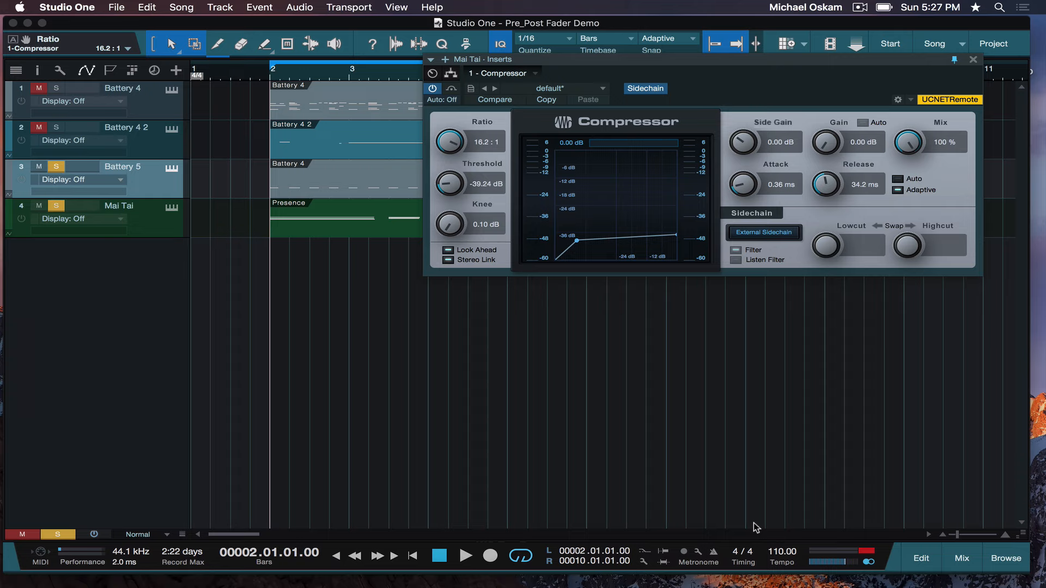
mouse_move(782, 440)
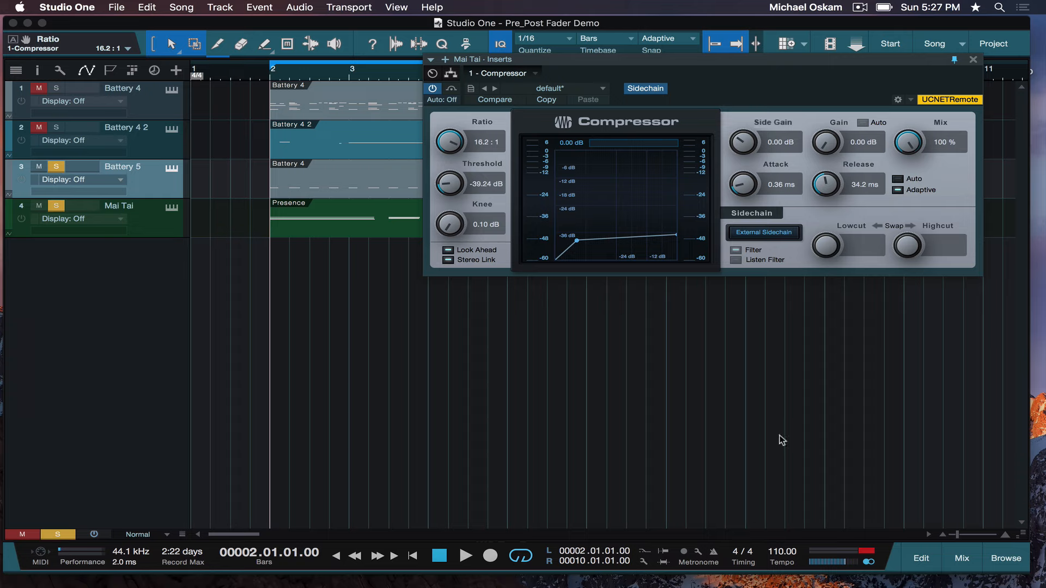
mouse_move(740, 184)
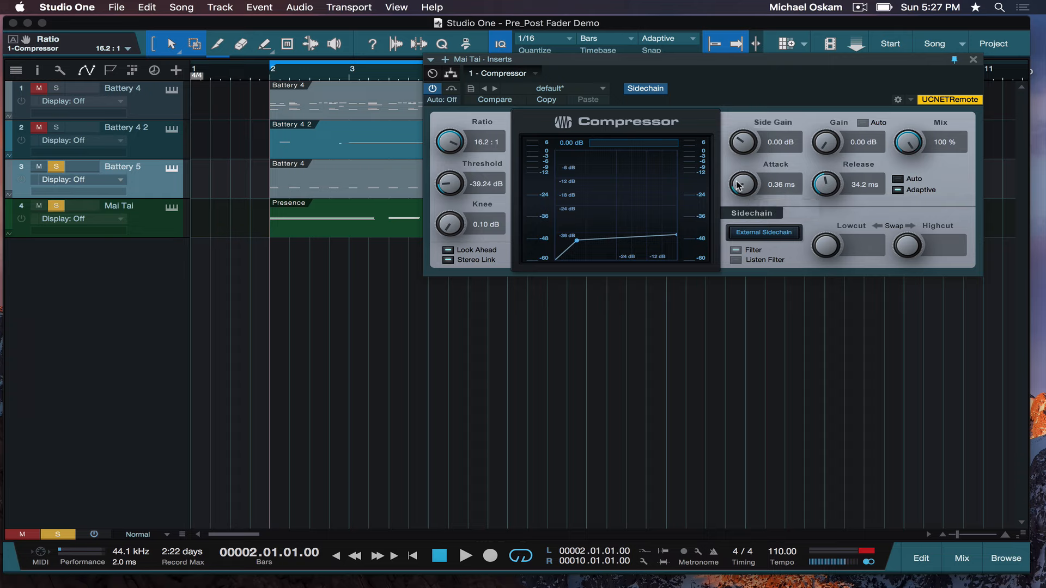
mouse_move(639, 160)
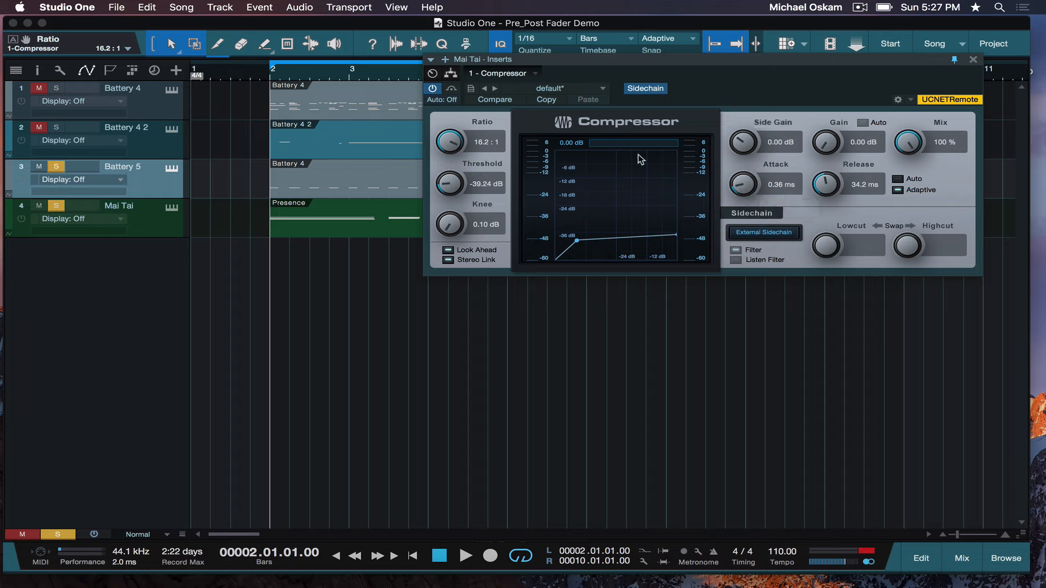
mouse_move(470, 162)
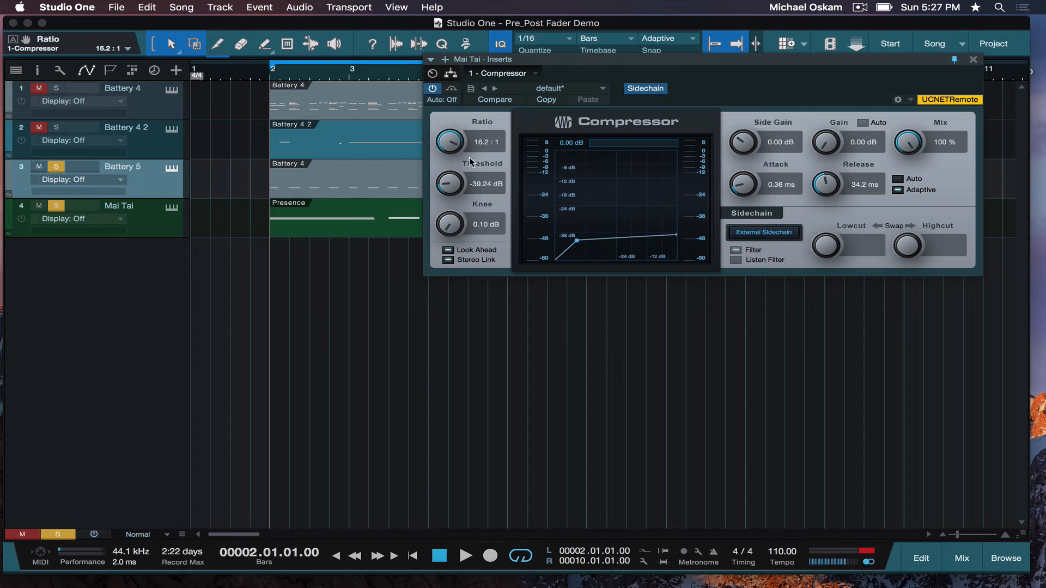
mouse_move(451, 184)
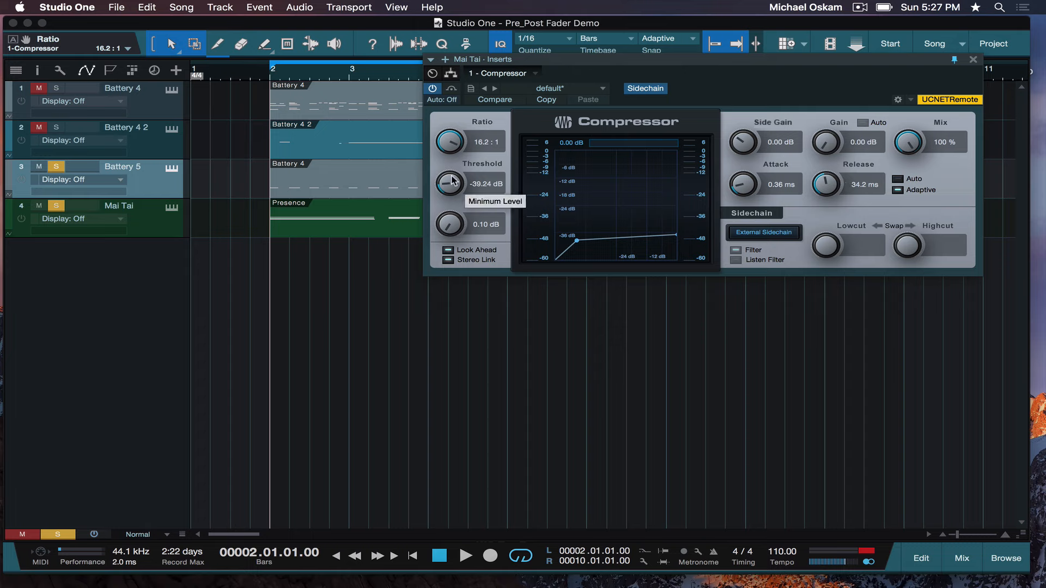
click(465, 556)
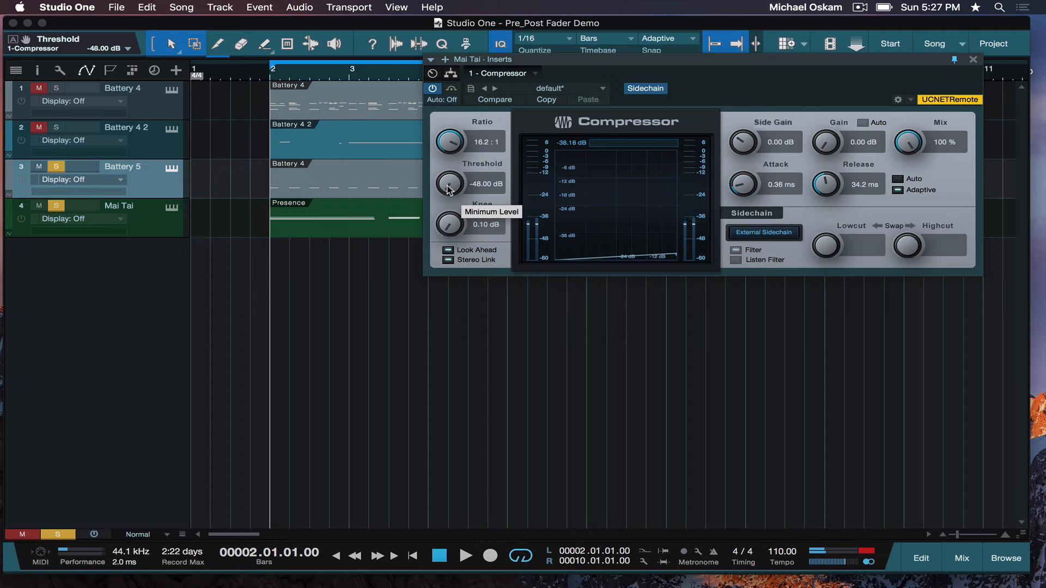
mouse_move(488, 185)
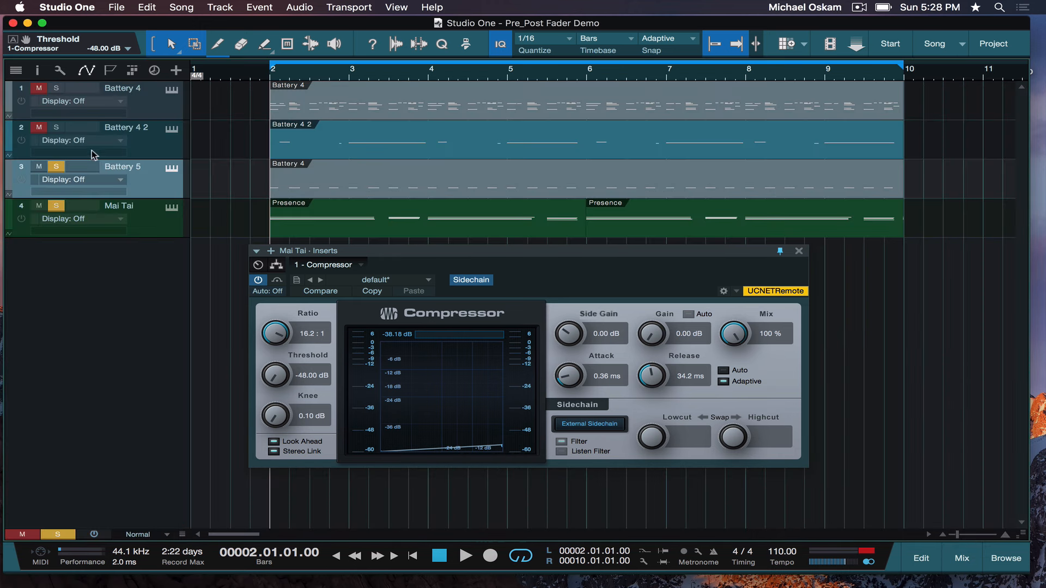
mouse_move(56, 166)
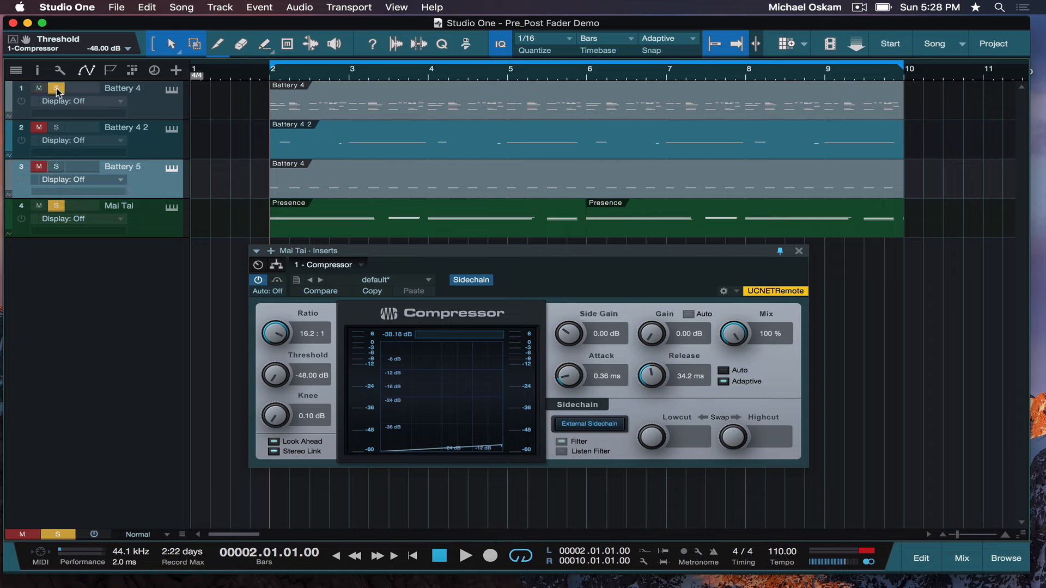
Adjust solos and mutes between mixer and arrangement, then replay the beat with the Compressor at -48 dB.
click(465, 556)
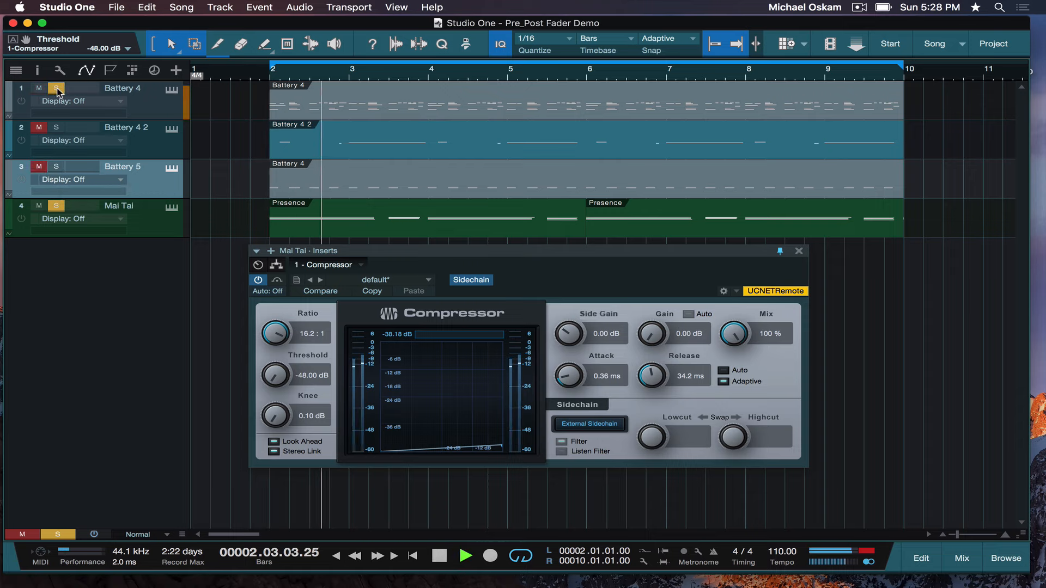
click(438, 555)
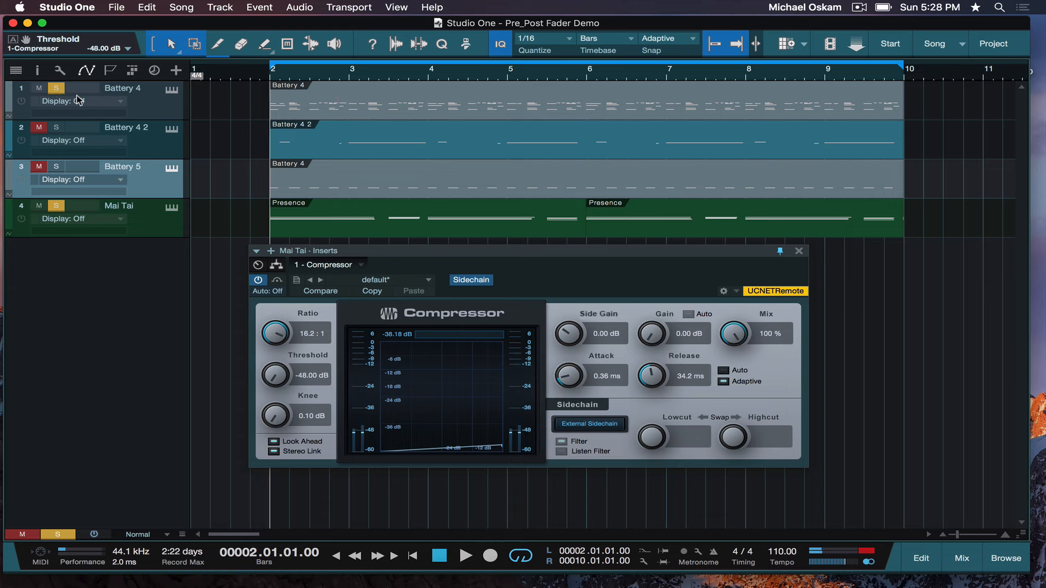
click(961, 559)
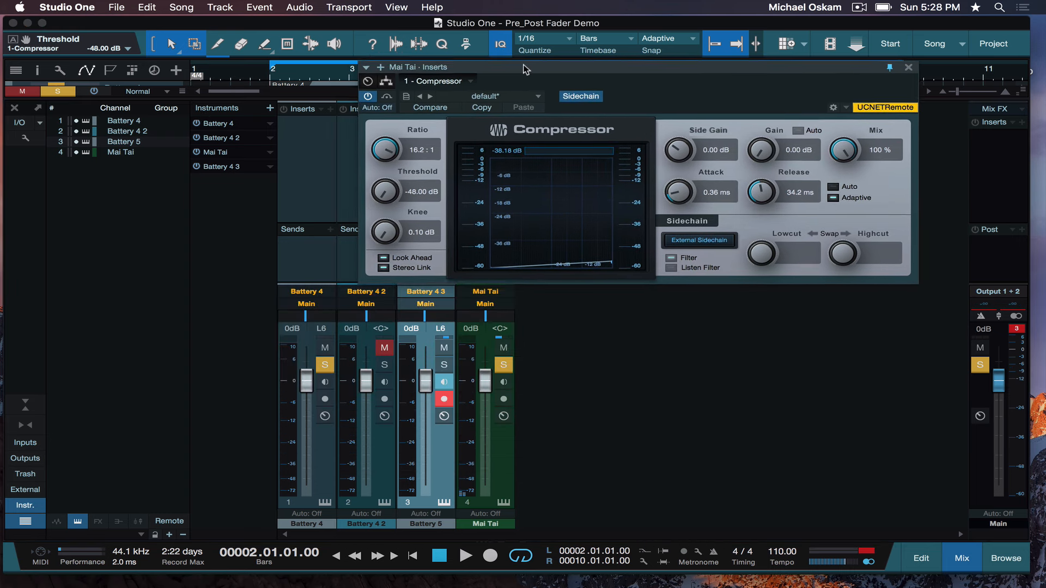
click(326, 229)
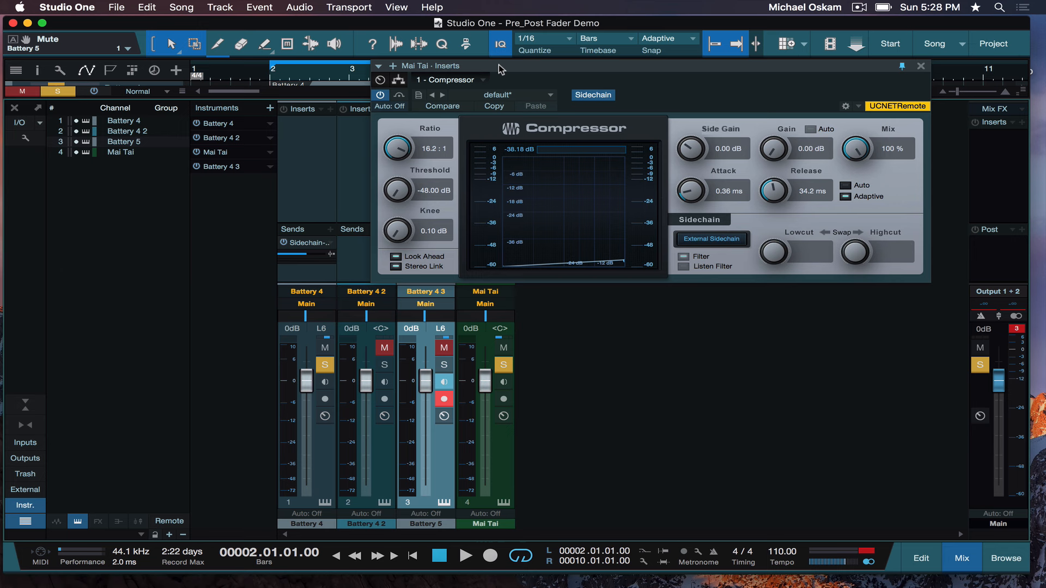
click(921, 558)
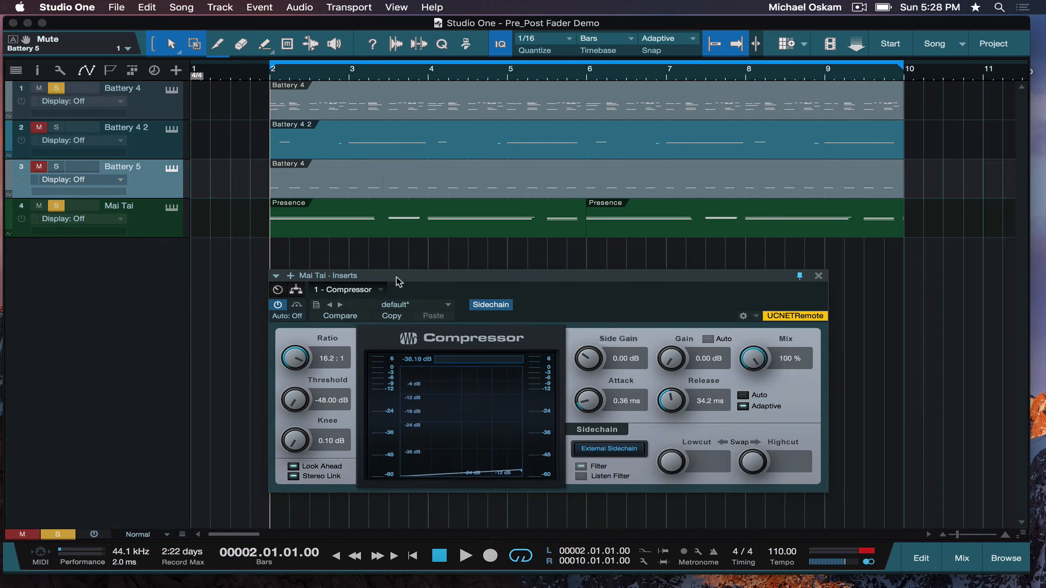
click(464, 556)
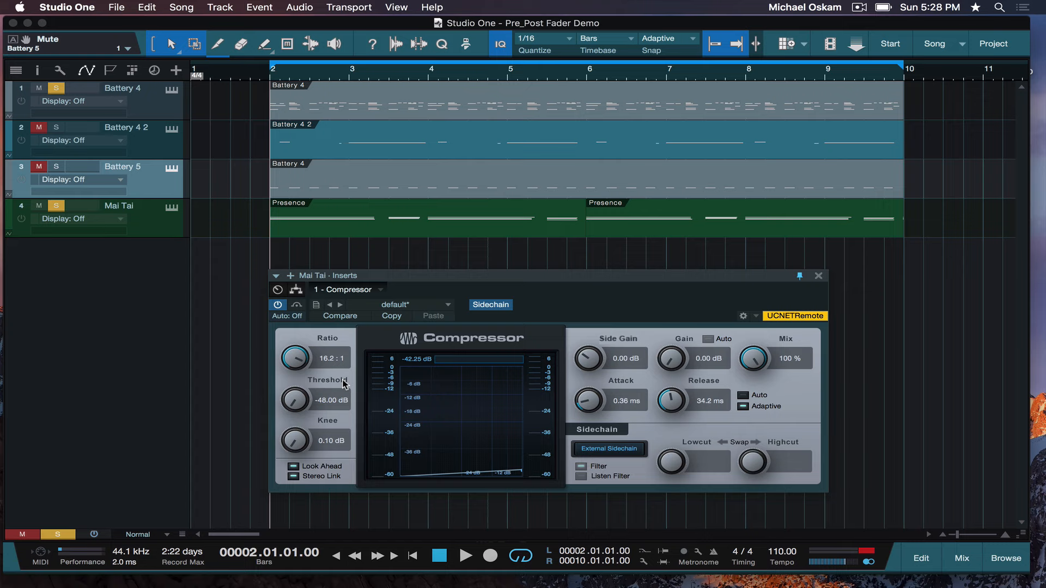
mouse_move(328, 392)
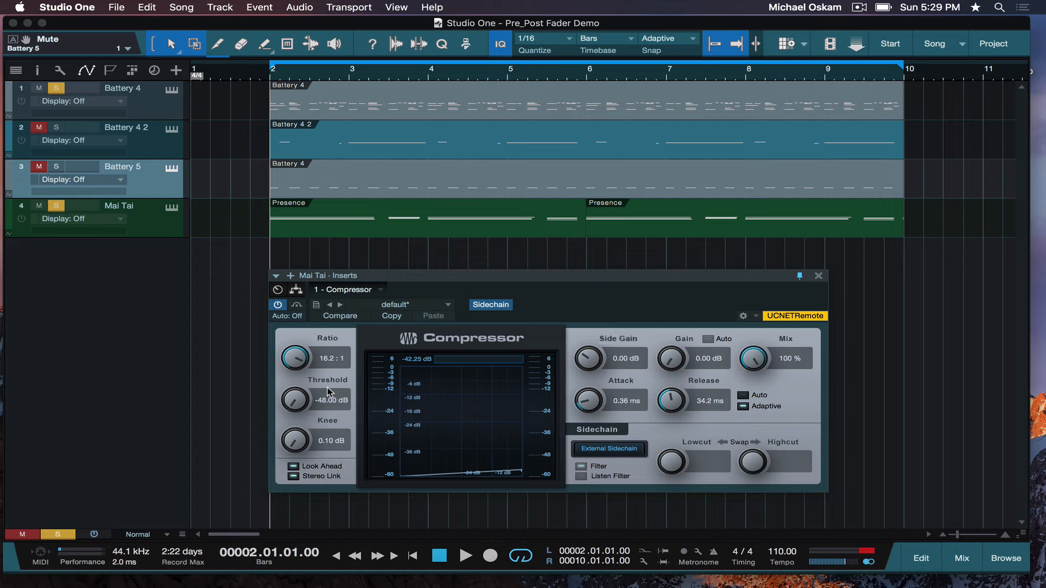
mouse_move(383, 366)
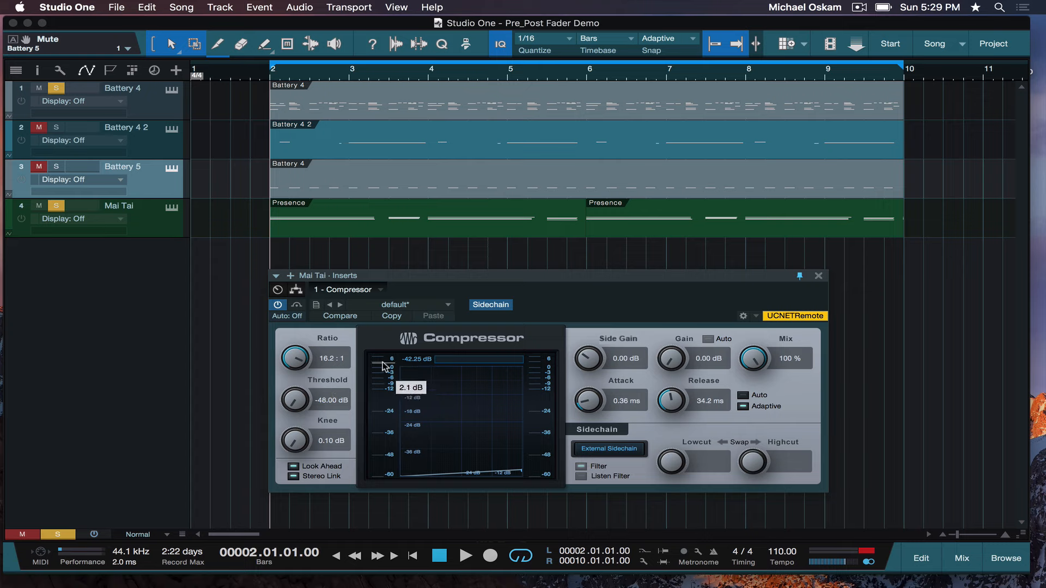
mouse_move(366, 350)
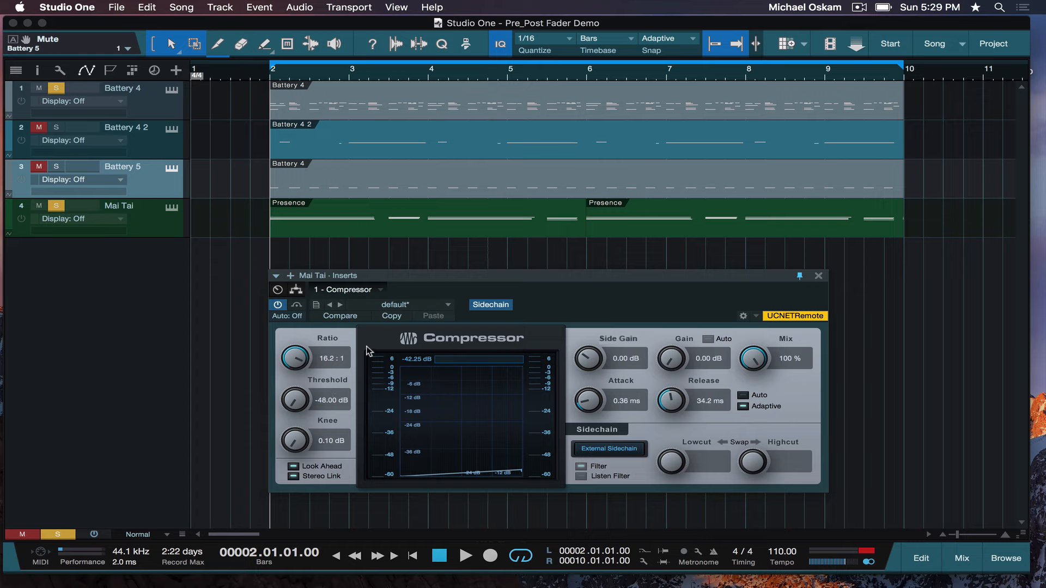
mouse_move(167, 201)
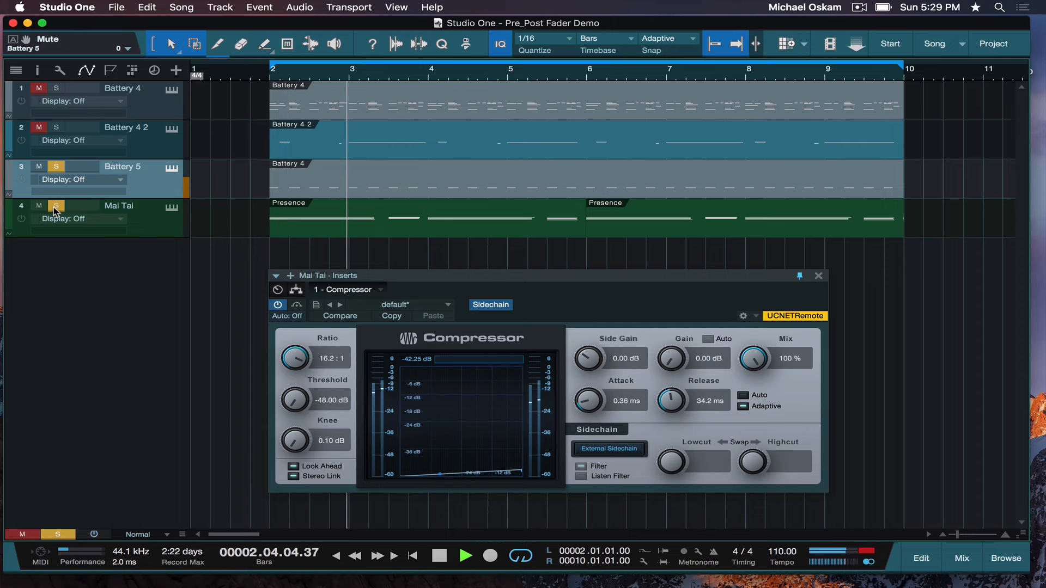
Stop the song, then return to the console with Battery 5 and Mai Tai soloed.
click(440, 555)
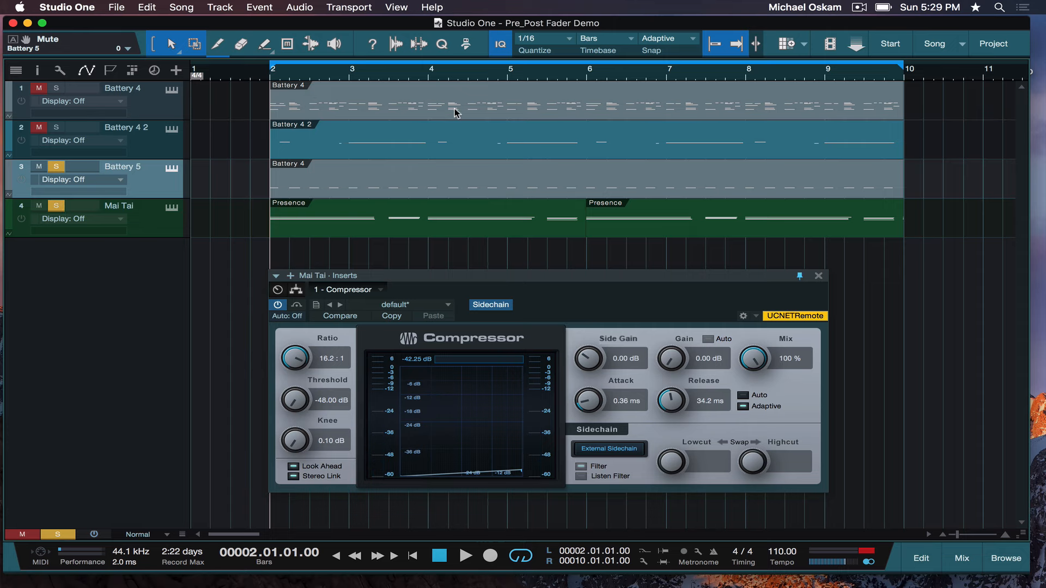
mouse_move(381, 144)
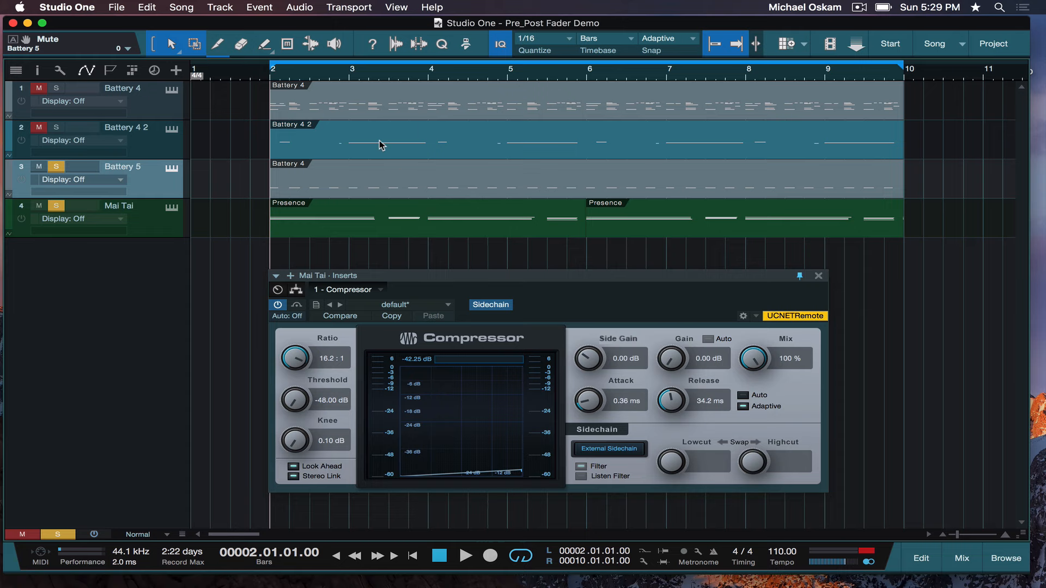
mouse_move(683, 225)
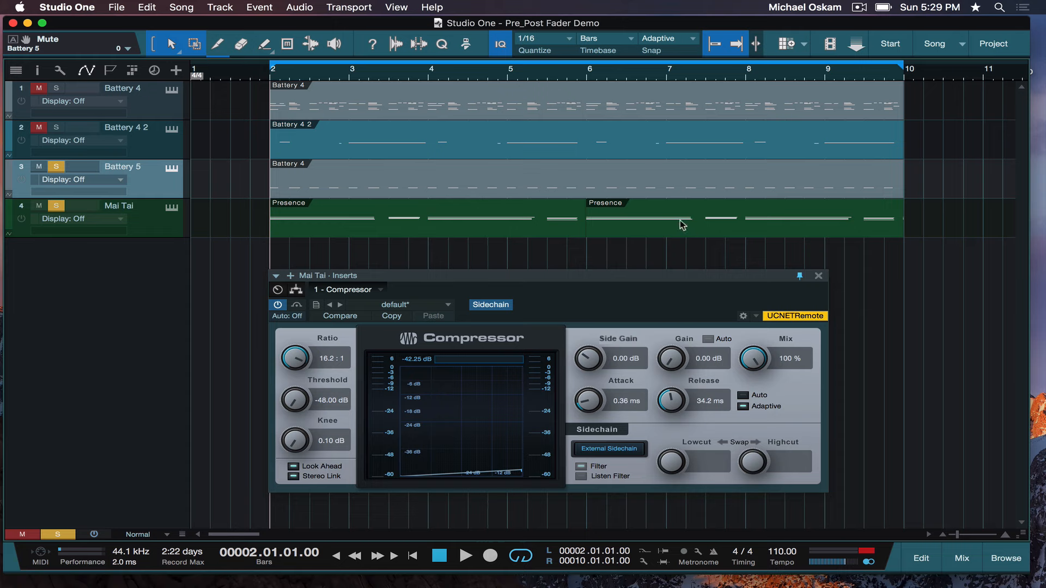
mouse_move(621, 184)
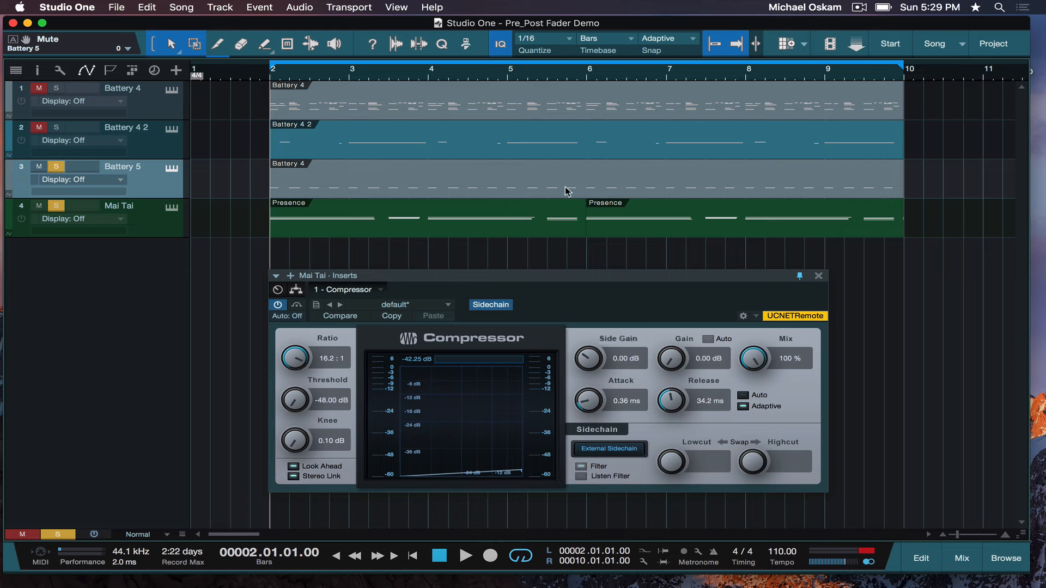
click(961, 559)
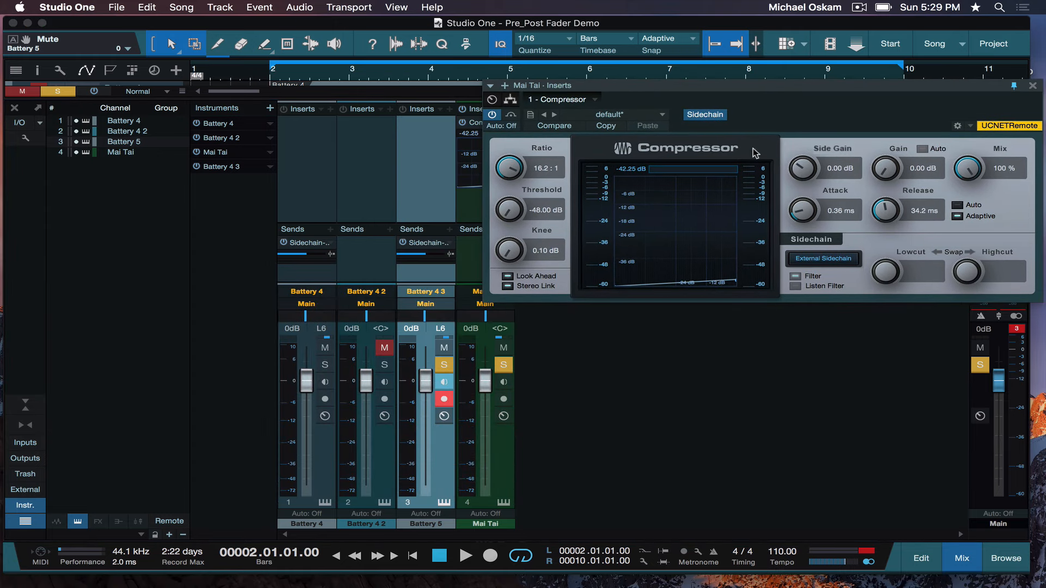
mouse_move(427, 267)
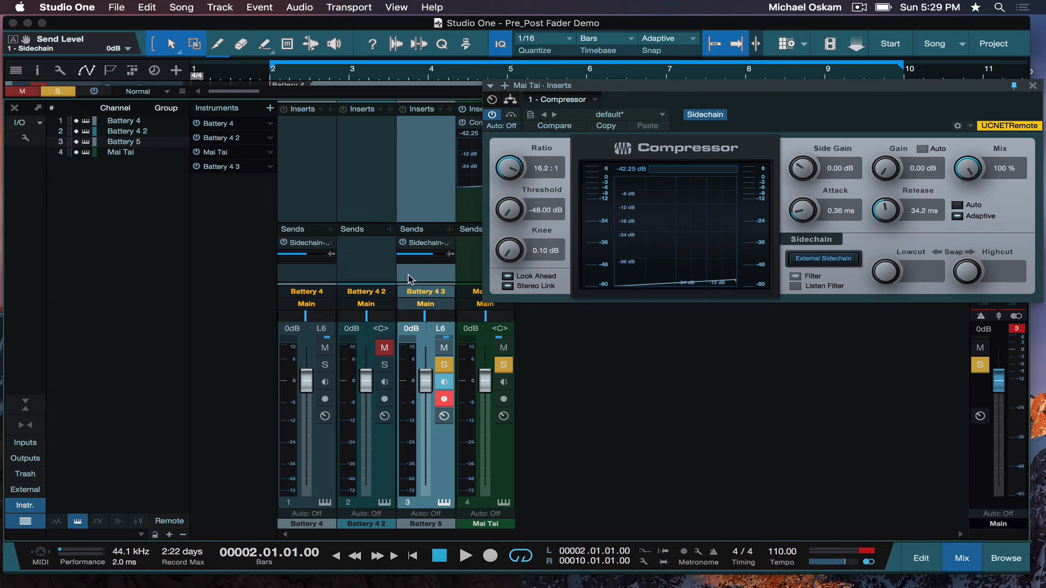
mouse_move(419, 375)
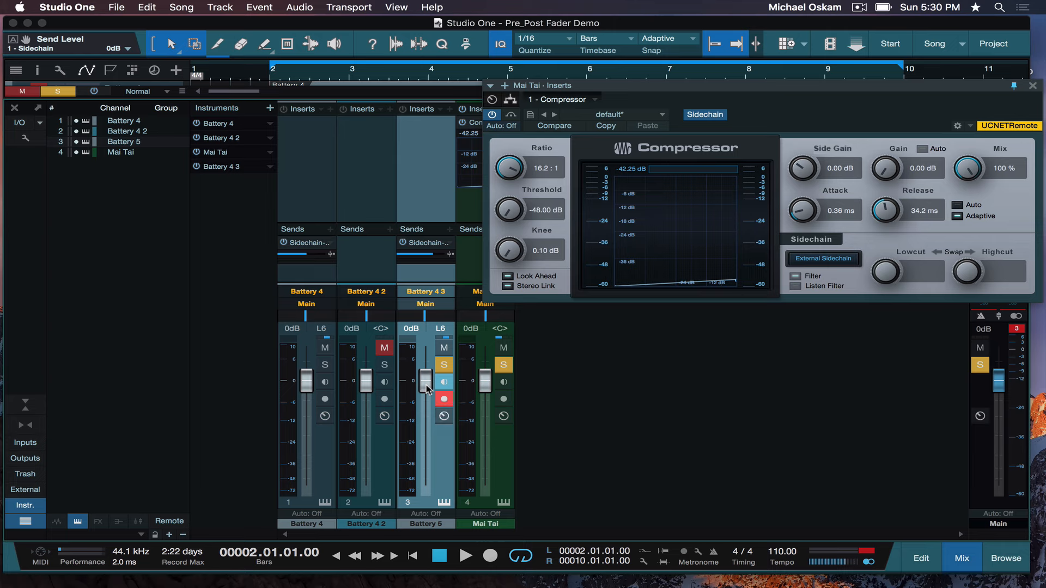
Play the beat while pulling the Battery 5 fader to the bottom, then stop.
click(465, 556)
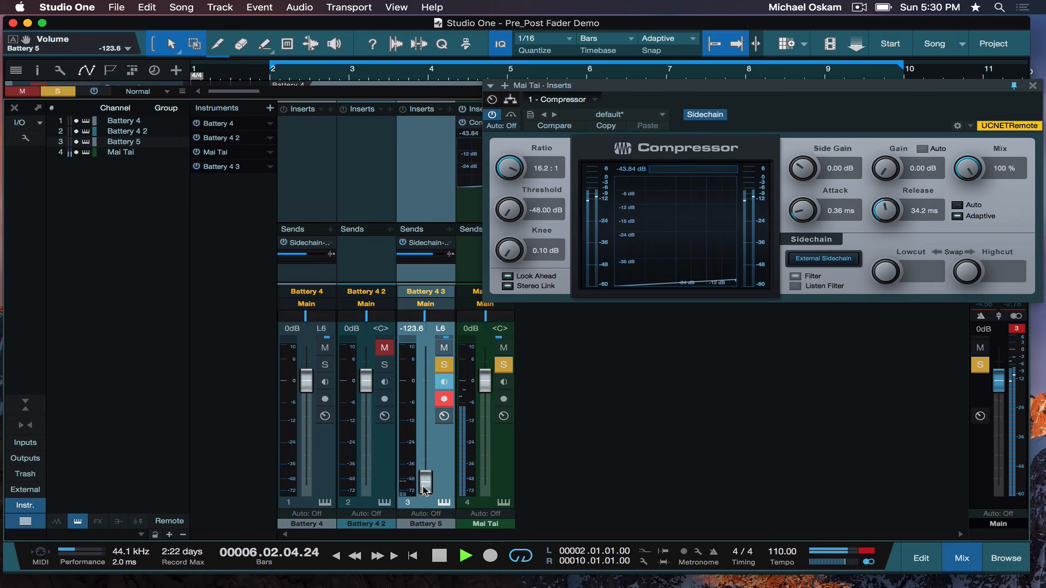
click(440, 555)
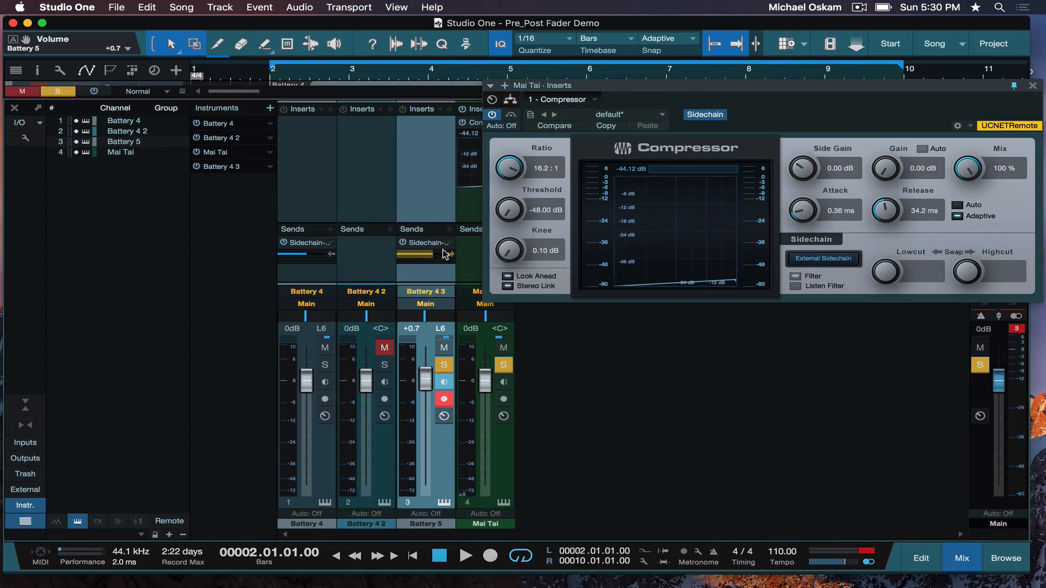
mouse_move(448, 318)
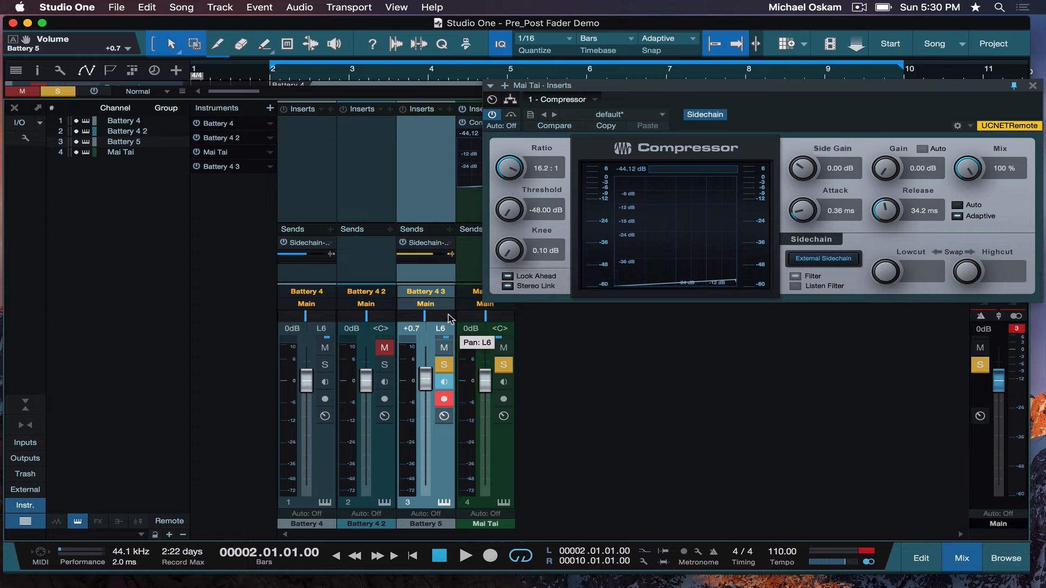
mouse_move(452, 290)
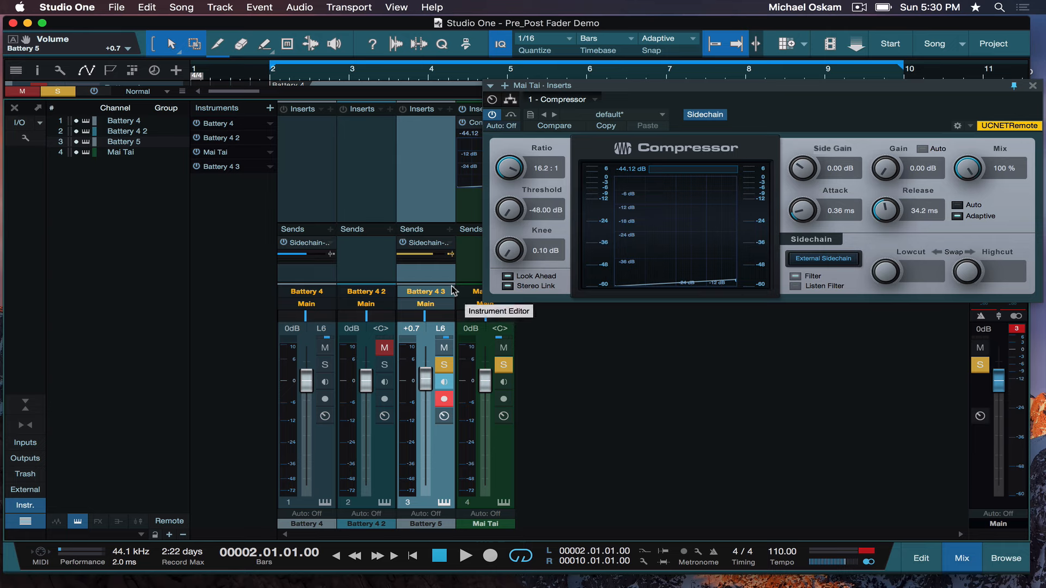
mouse_move(444, 380)
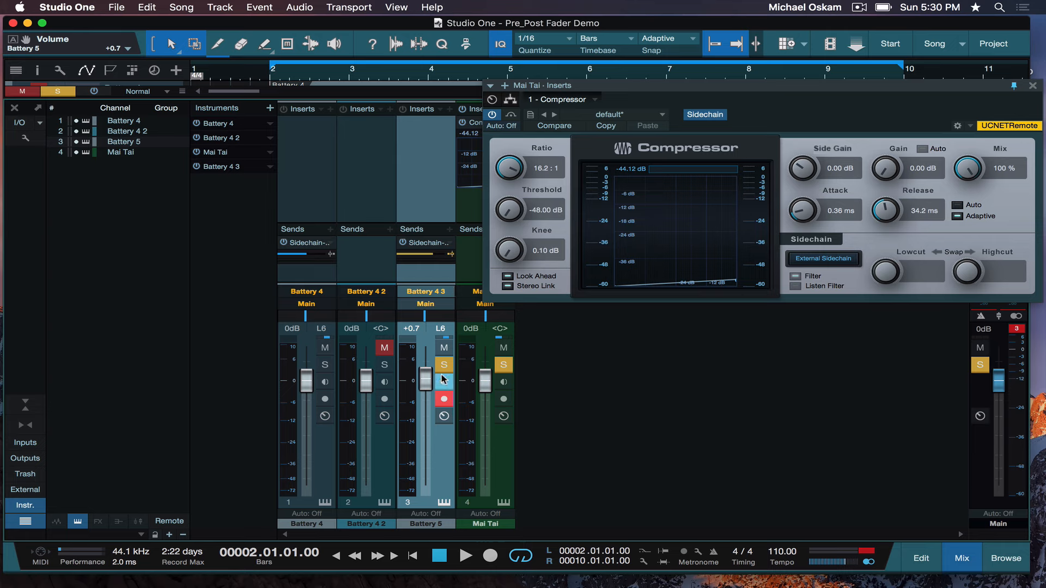
mouse_move(443, 365)
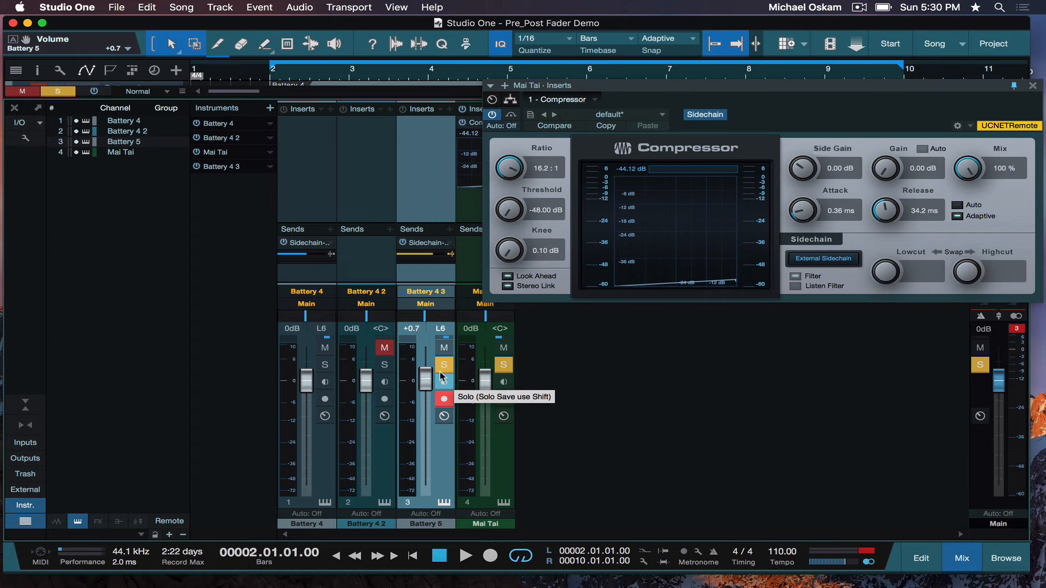
mouse_move(439, 382)
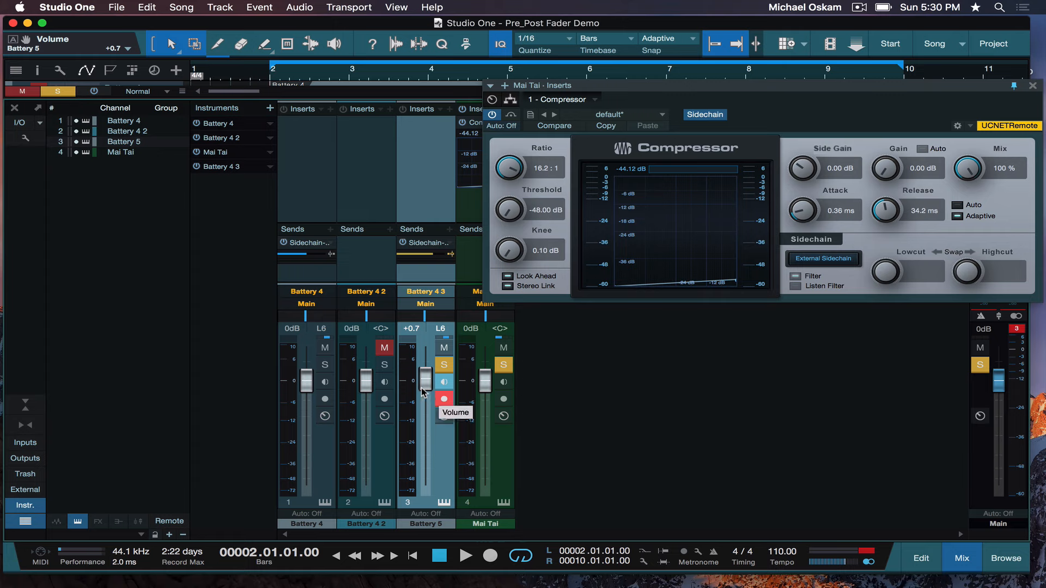
Play the beat with the Battery 5 fader at -∞, then stop at bar 2.
click(464, 556)
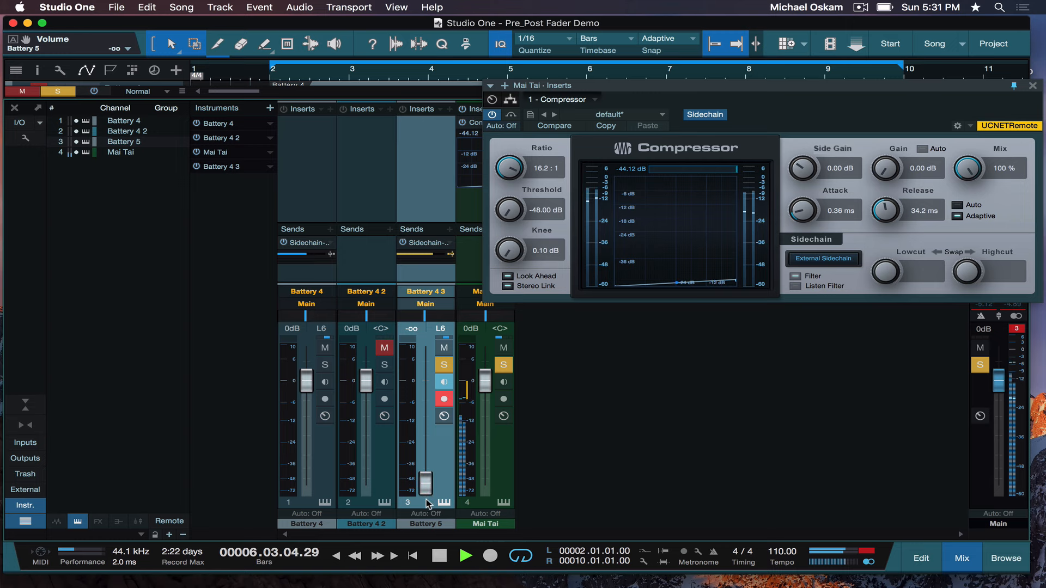
click(438, 556)
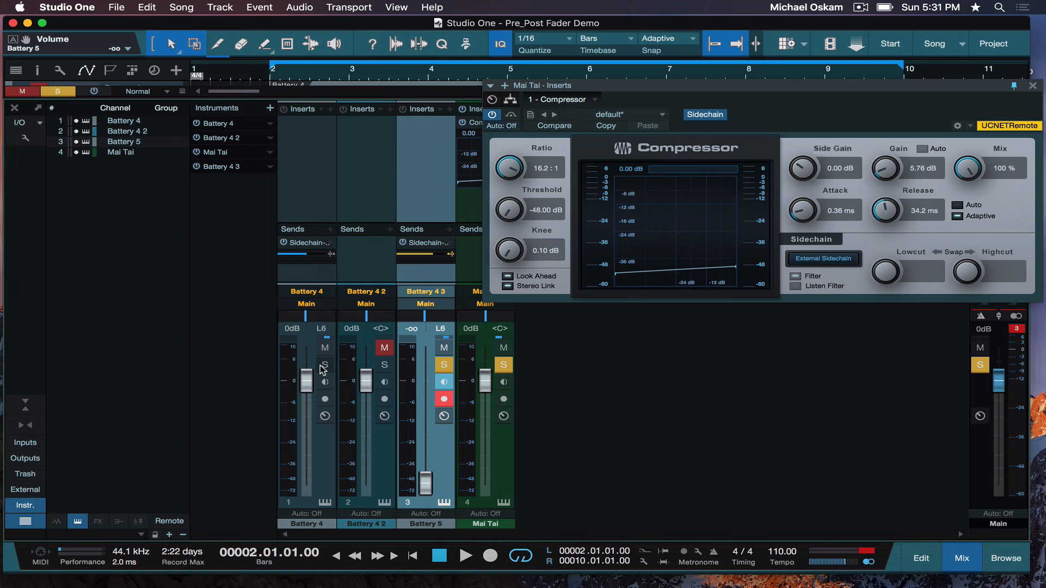
Solo Battery 4 and Battery 4 2, play the beat, and set Compressor threshold -34.80 dB, gain 10.80 dB.
click(325, 365)
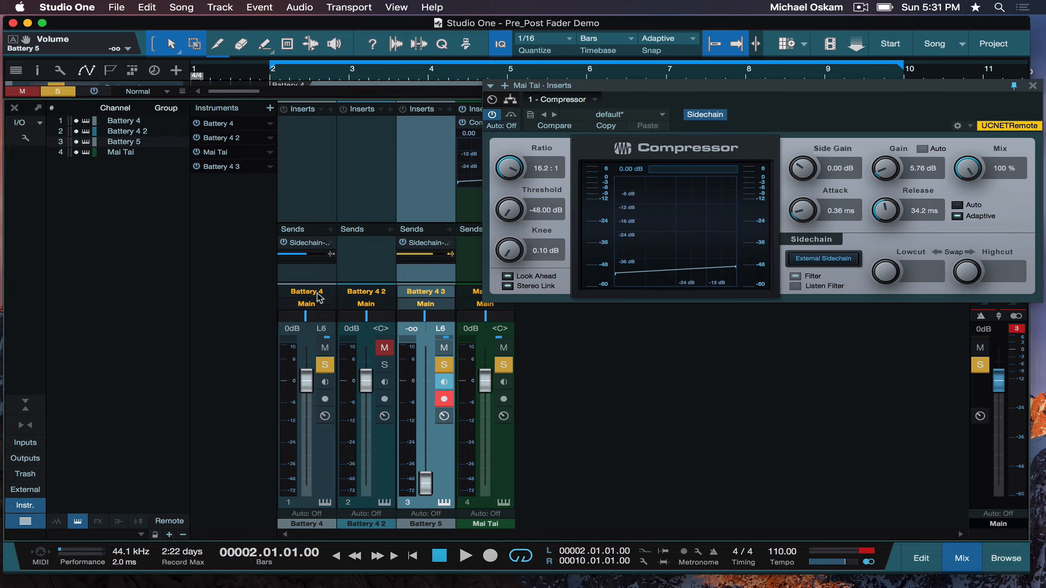
mouse_move(384, 365)
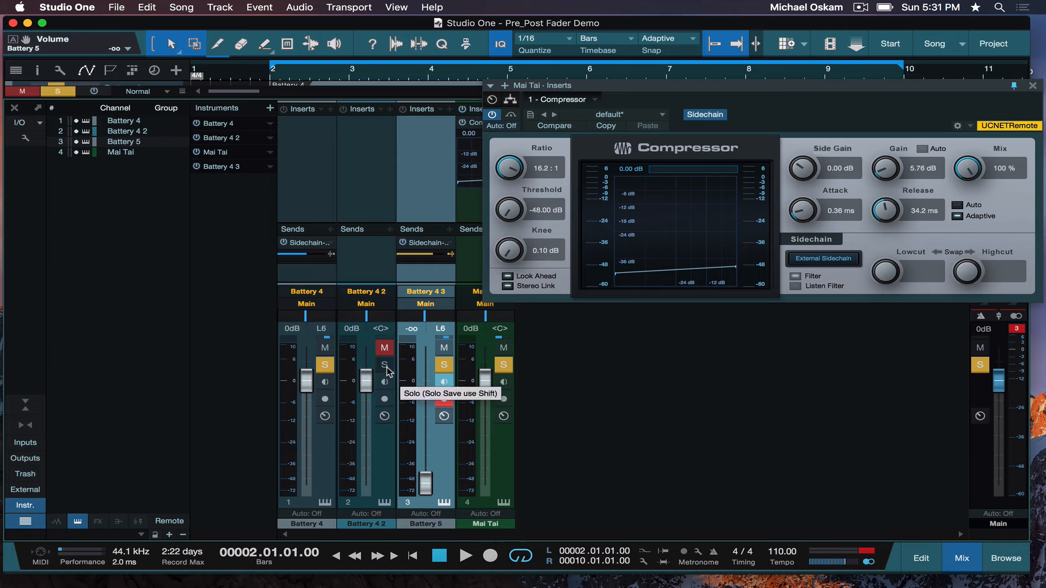
click(383, 347)
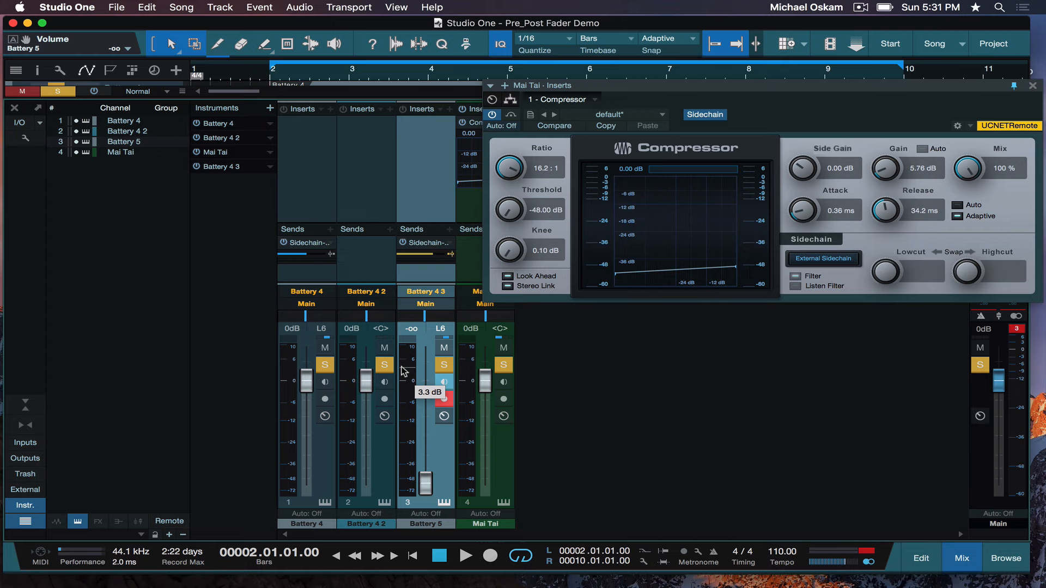
click(465, 556)
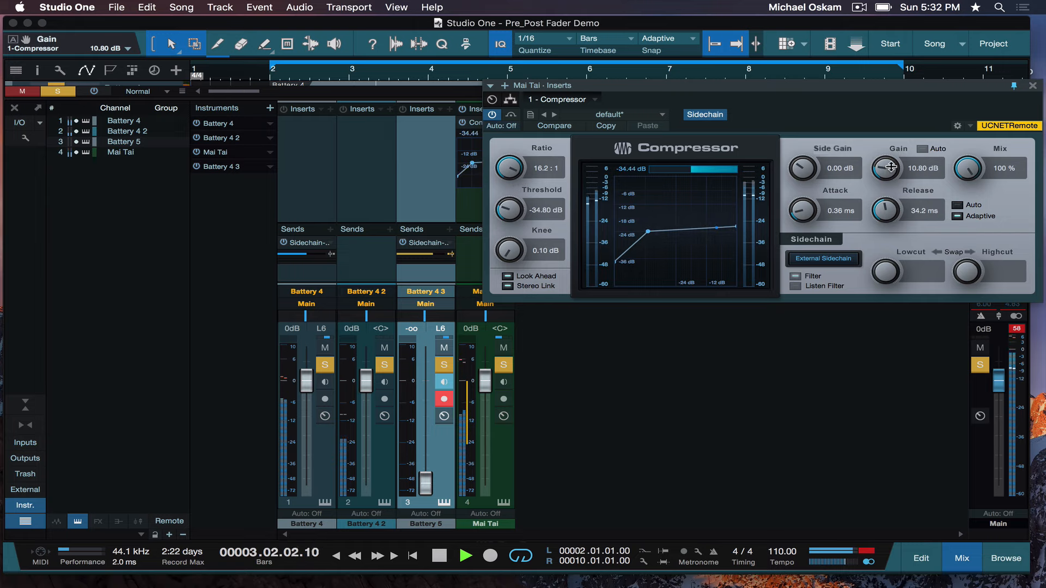
click(438, 556)
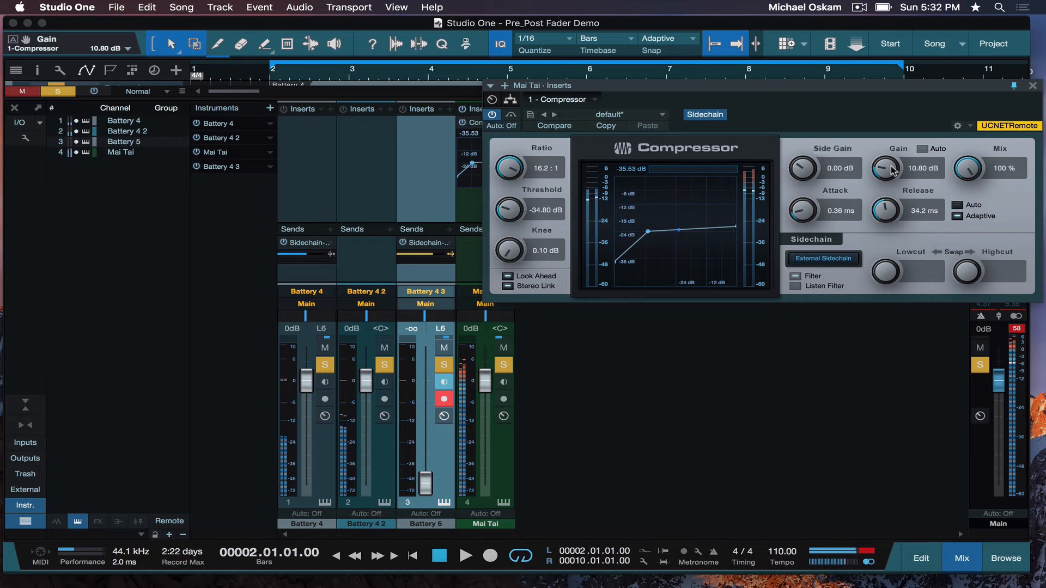